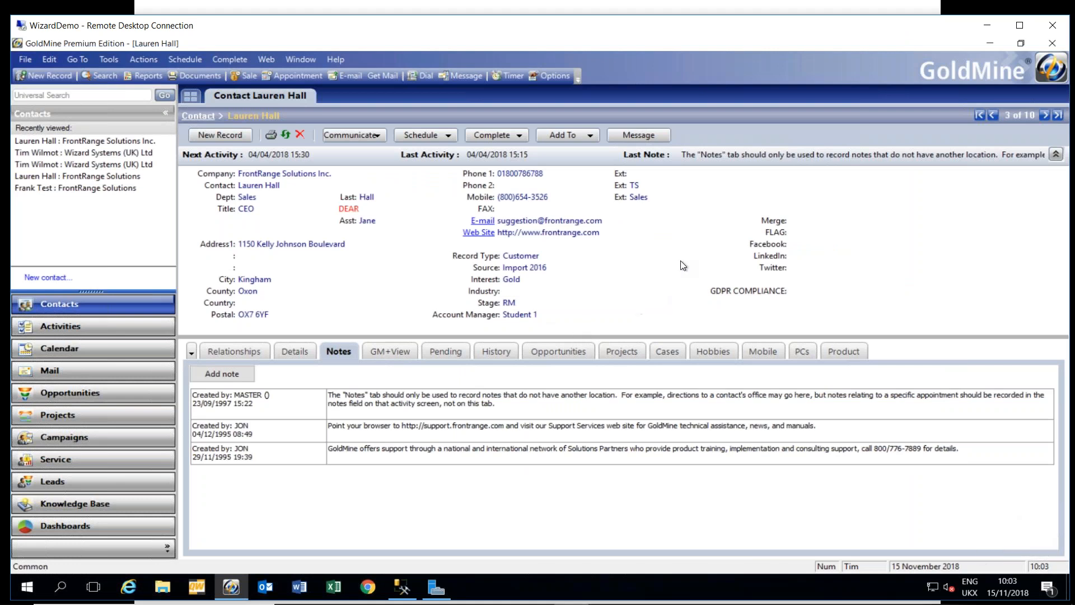
mouse_move(310, 200)
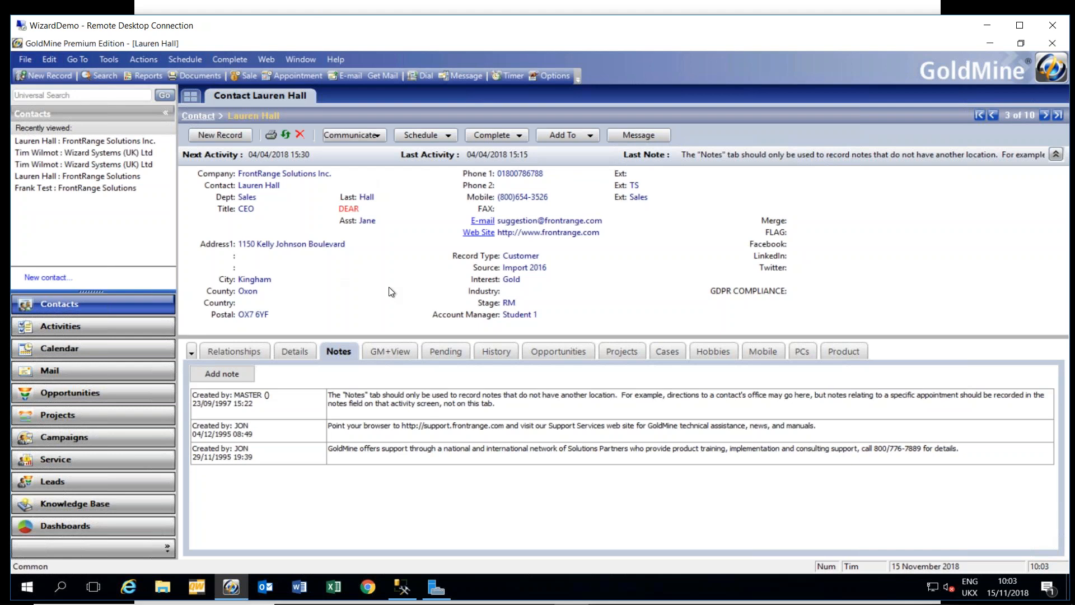
mouse_move(619, 245)
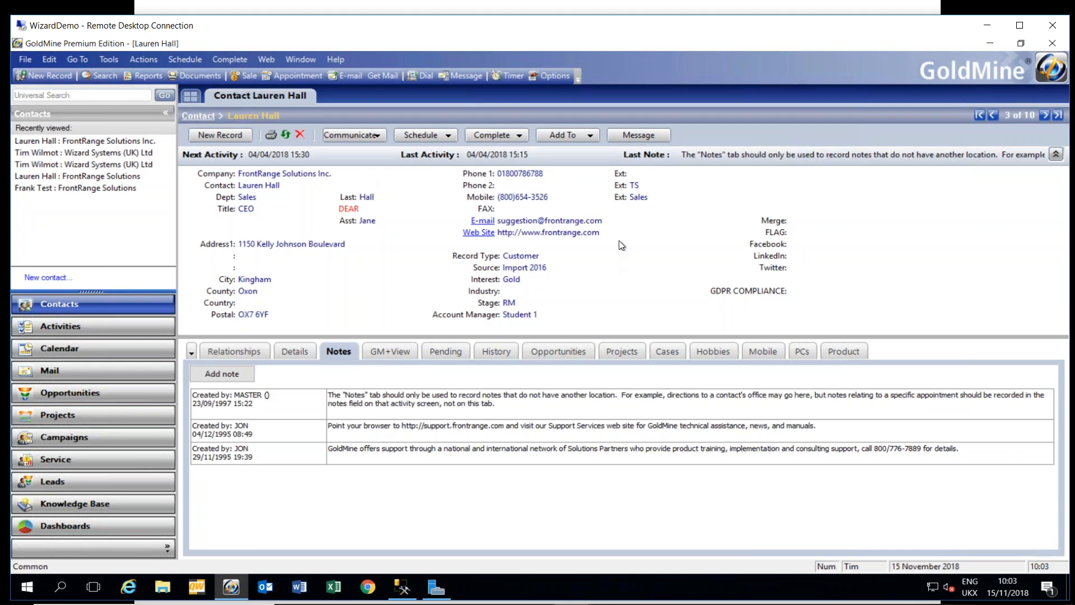
mouse_move(342, 358)
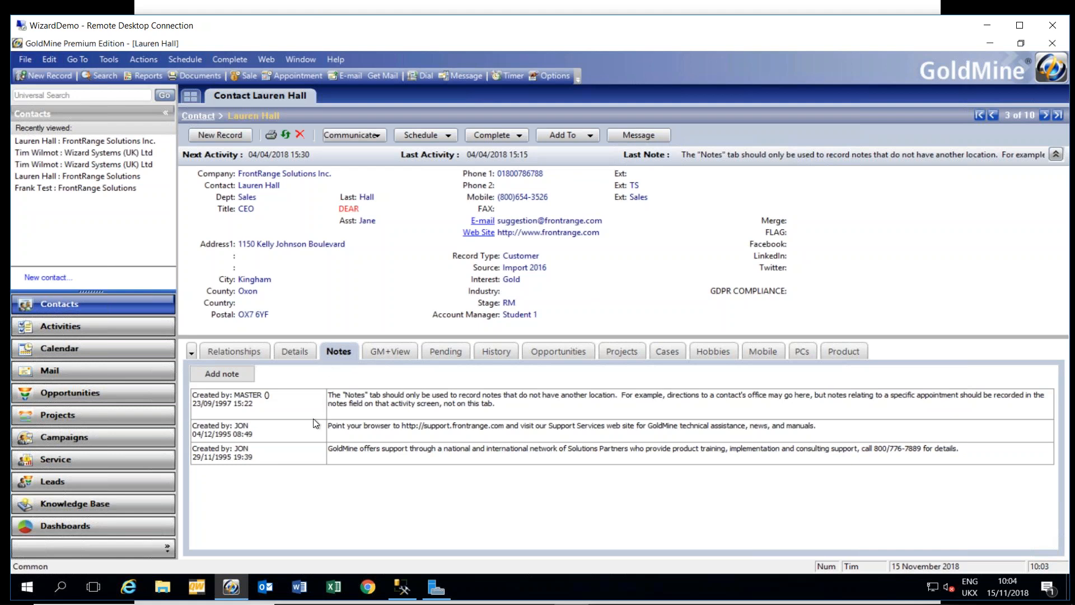
mouse_move(399, 439)
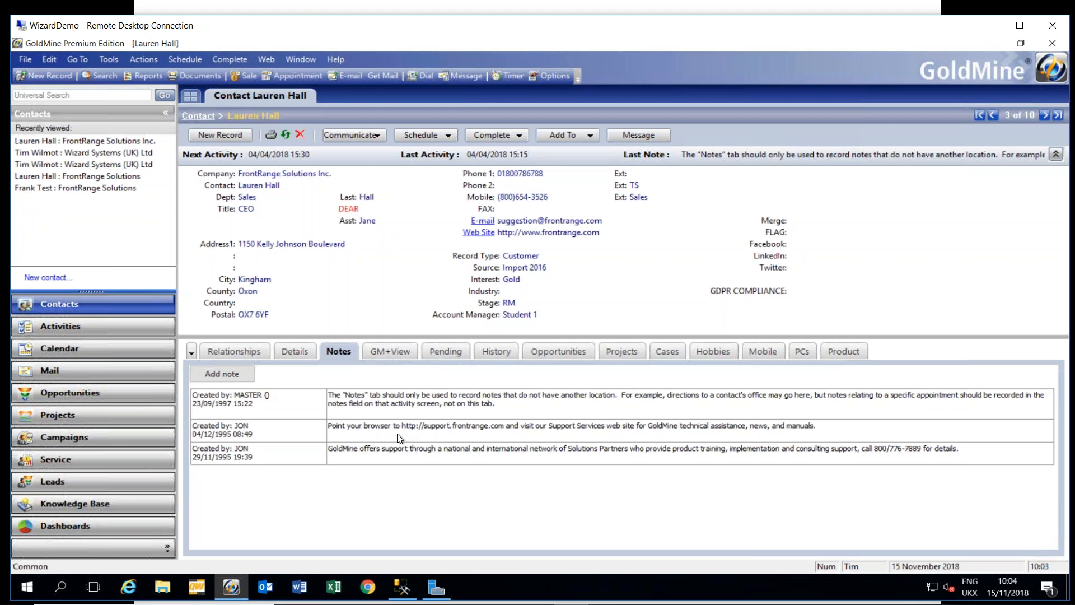
mouse_move(105, 130)
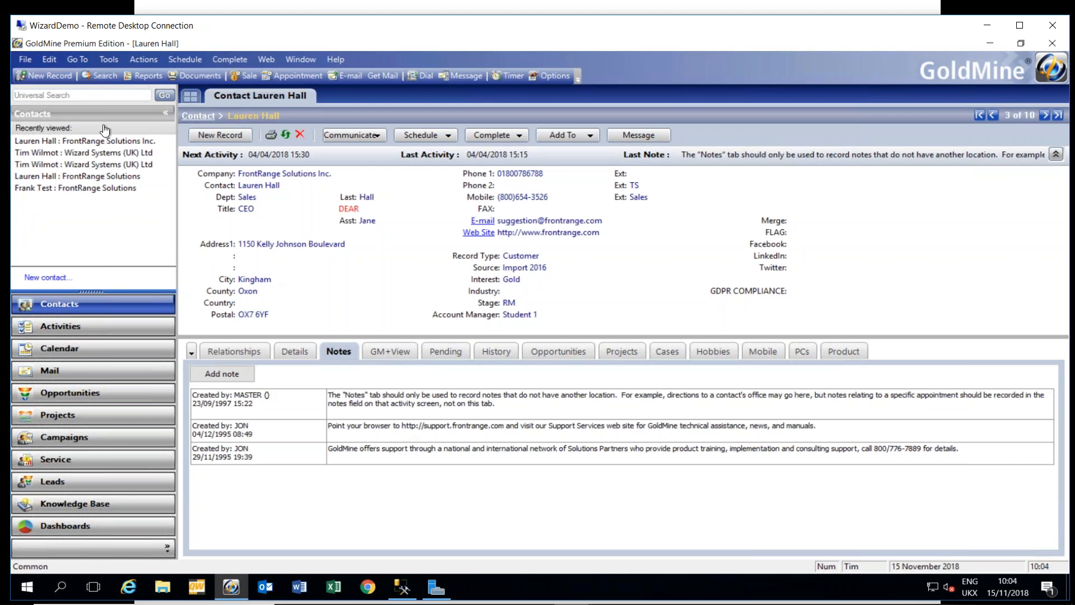
Step: Launch the Export Contact Records wizard from GoldMine's File menu
left_click(24, 59)
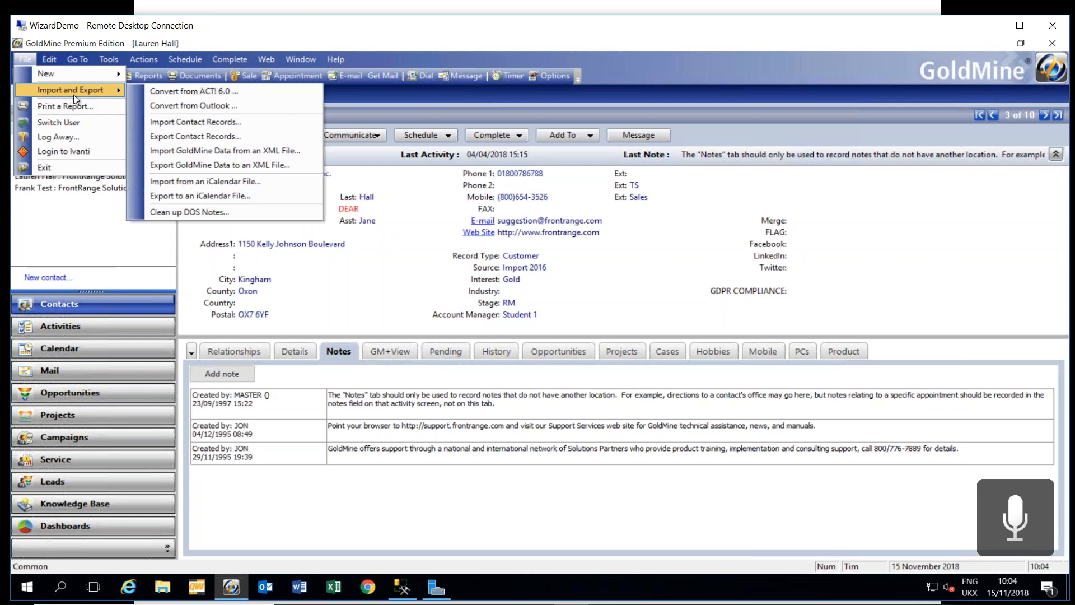
left_click(195, 135)
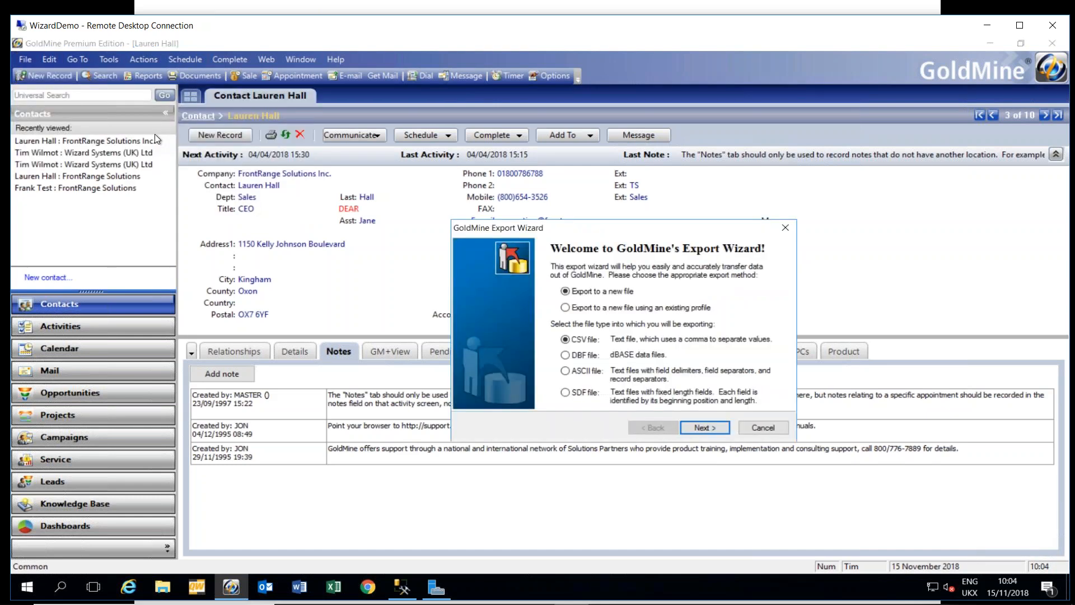
mouse_move(604, 342)
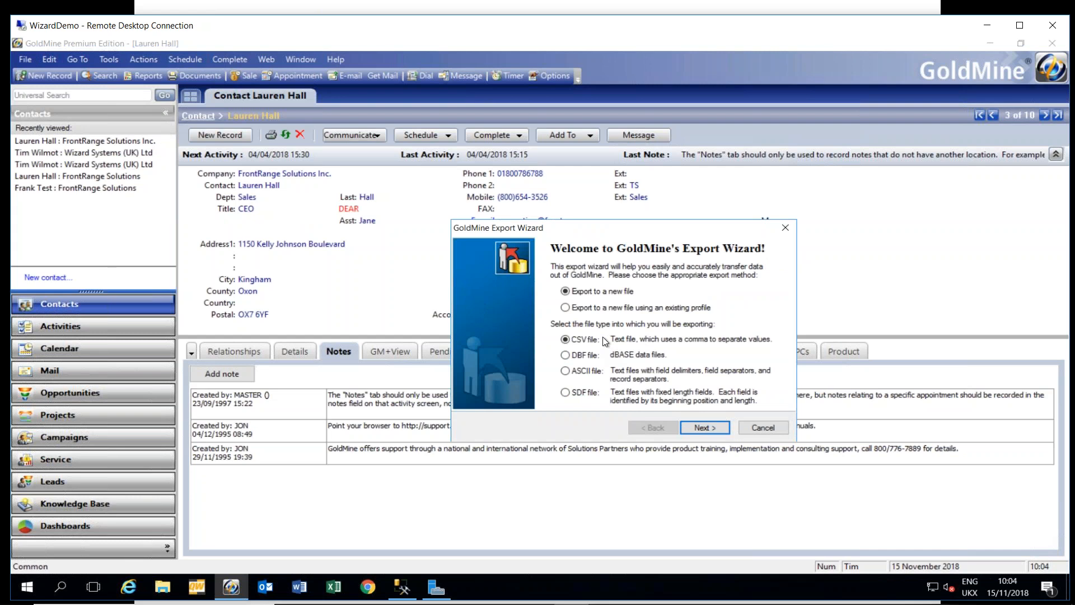
mouse_move(588, 346)
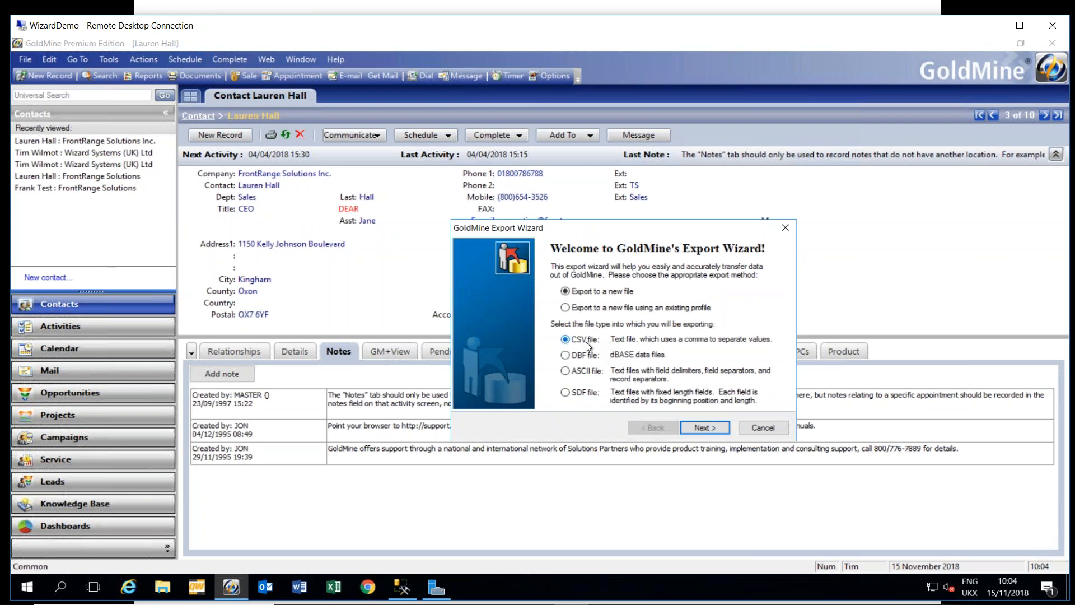
mouse_move(582, 351)
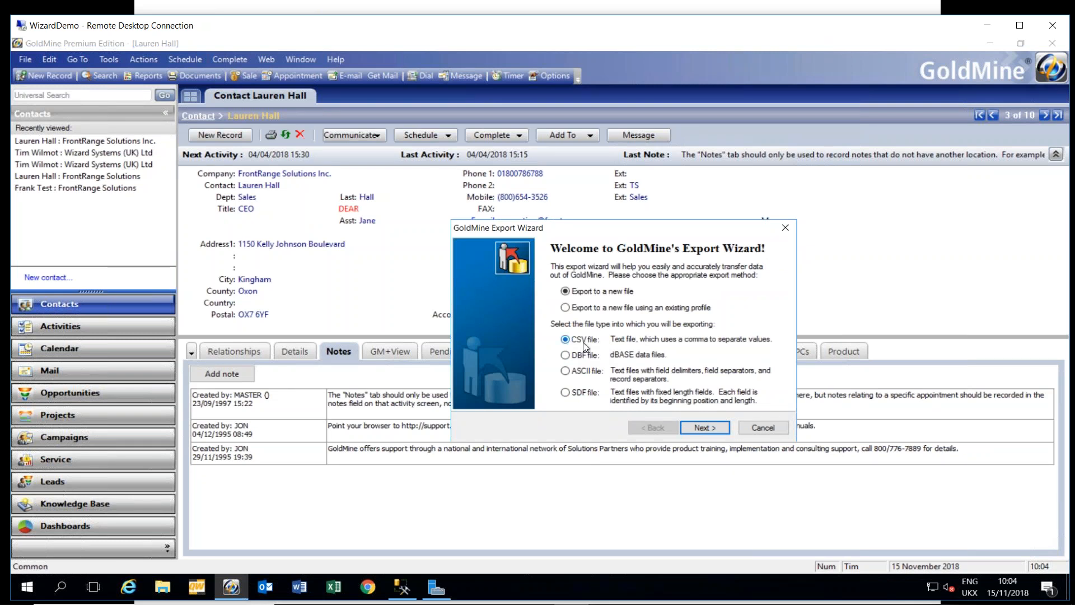
mouse_move(591, 347)
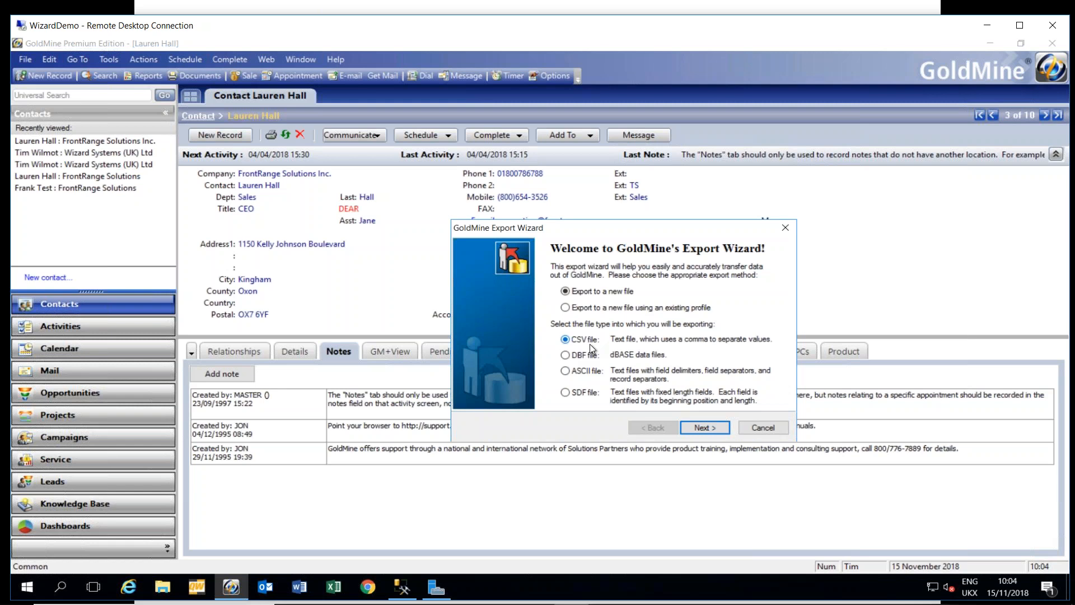
mouse_move(598, 348)
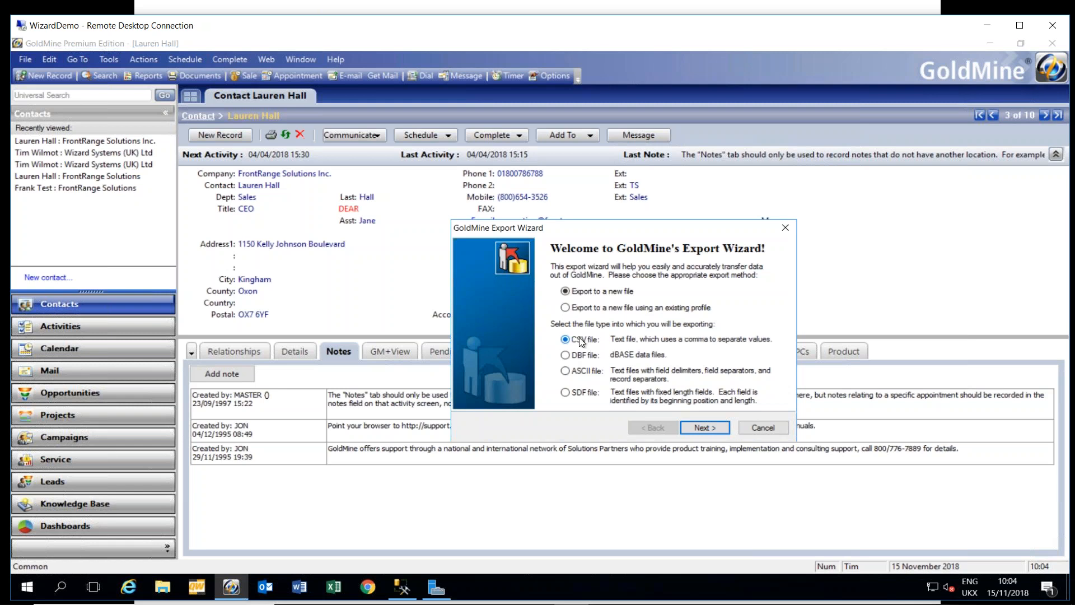
mouse_move(591, 341)
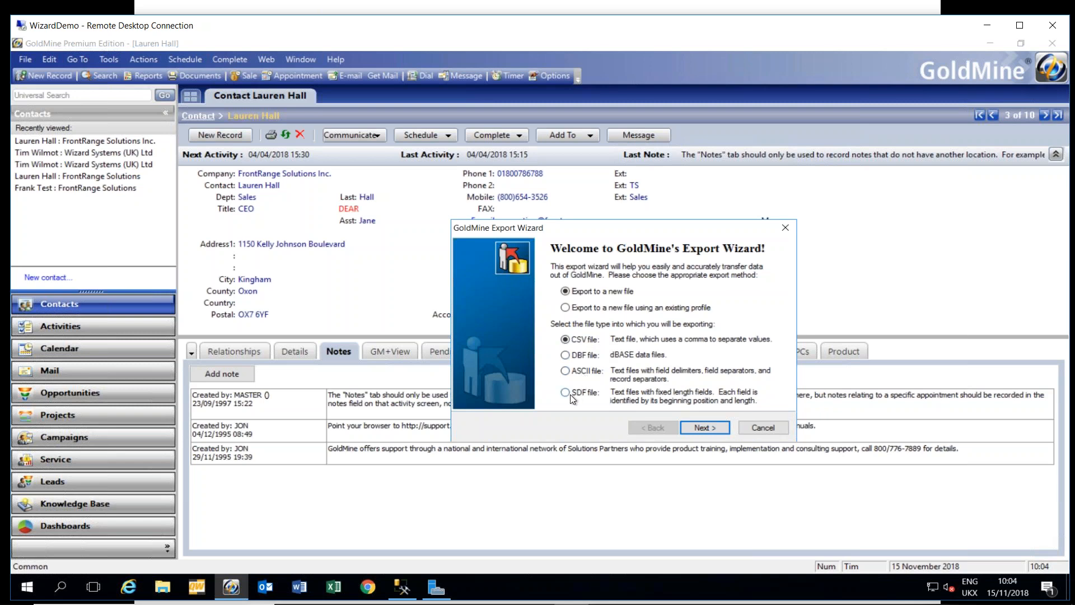
mouse_move(584, 400)
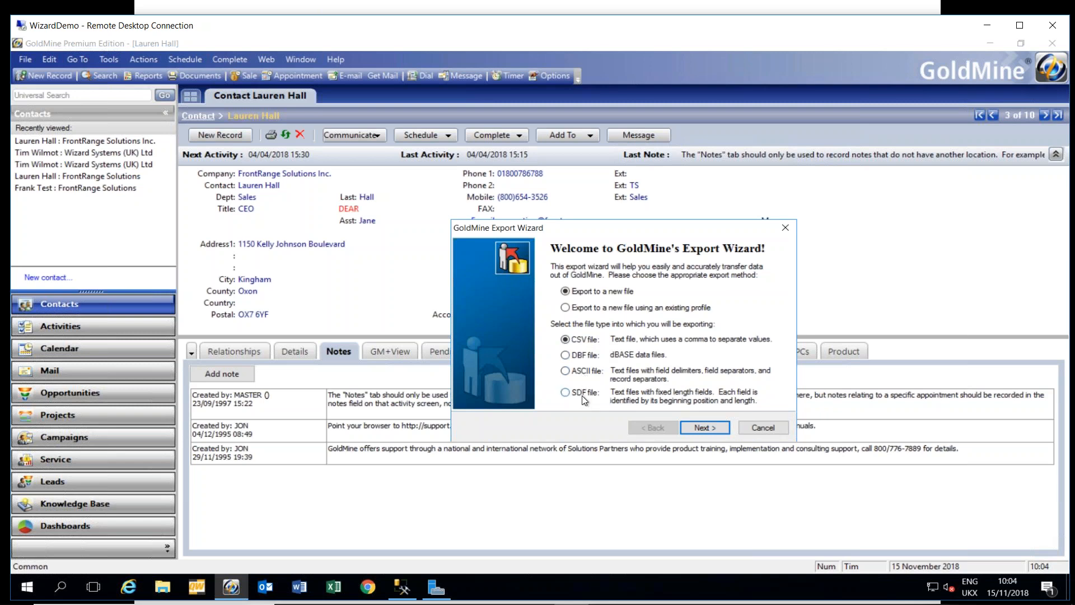
mouse_move(585, 391)
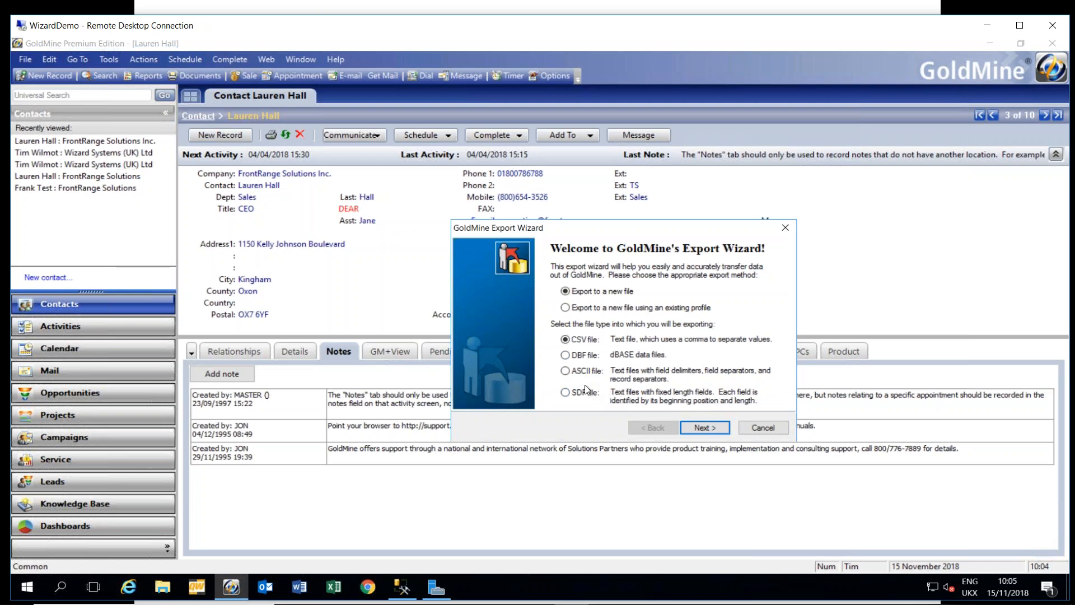
mouse_move(633, 355)
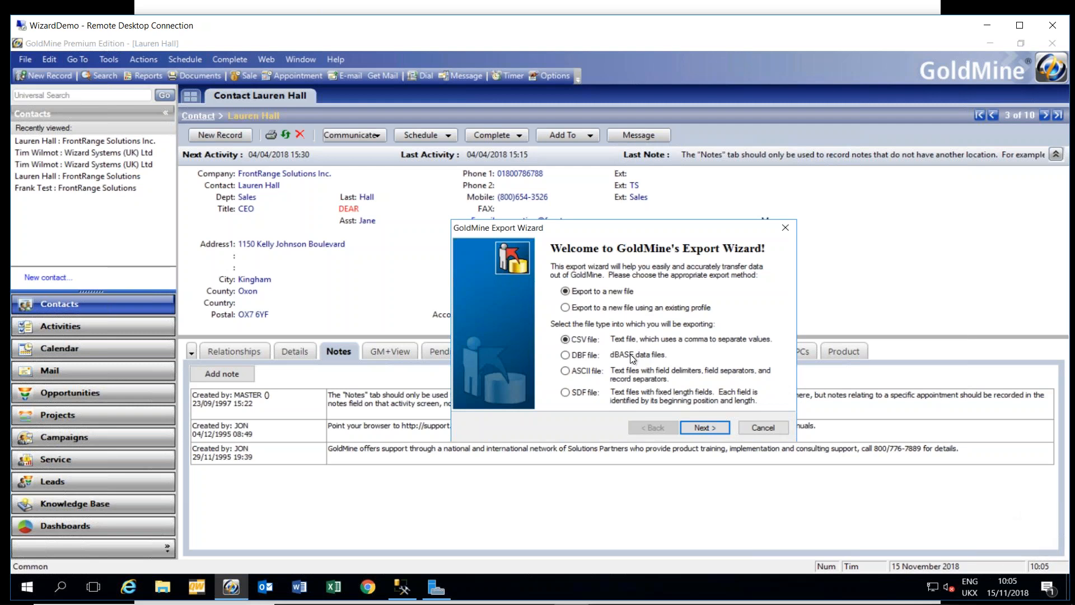
Step: Choose 'Export to a new file using an existing profile' and advance to the empty profile list
left_click(565, 307)
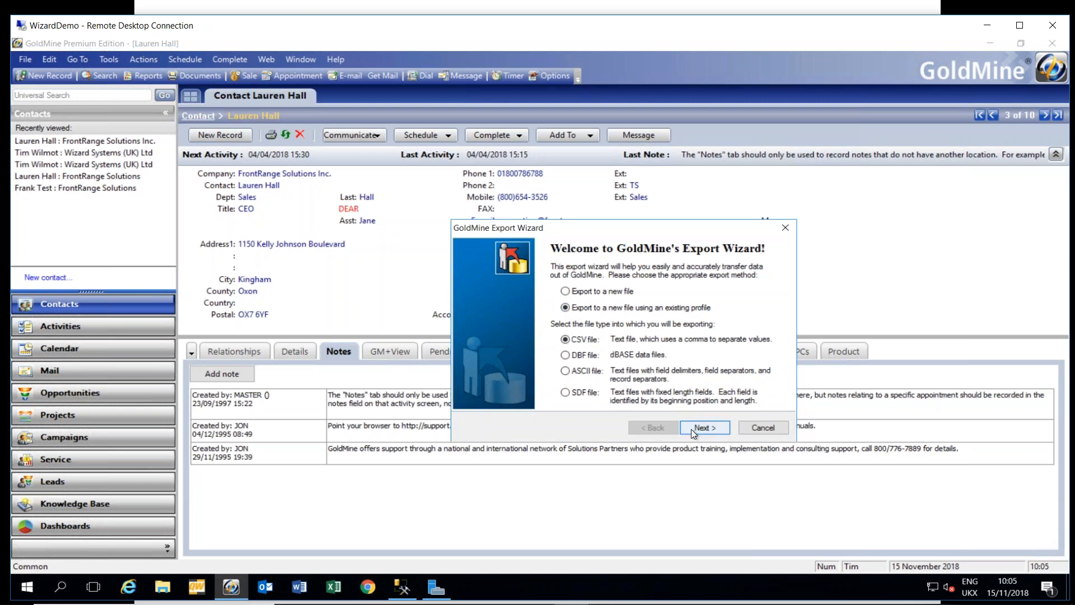
left_click(704, 426)
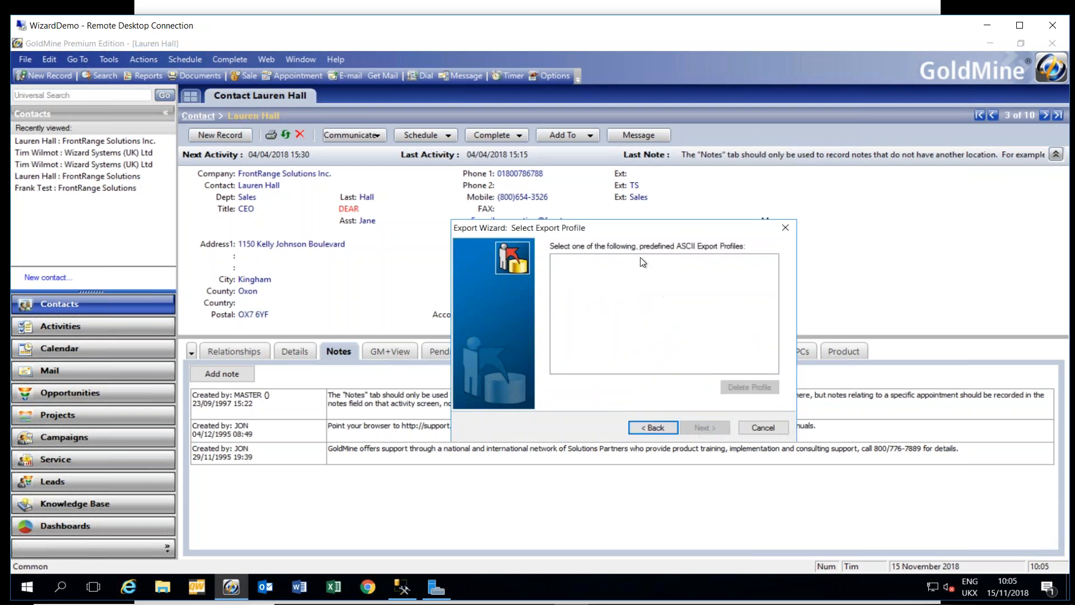
mouse_move(716, 410)
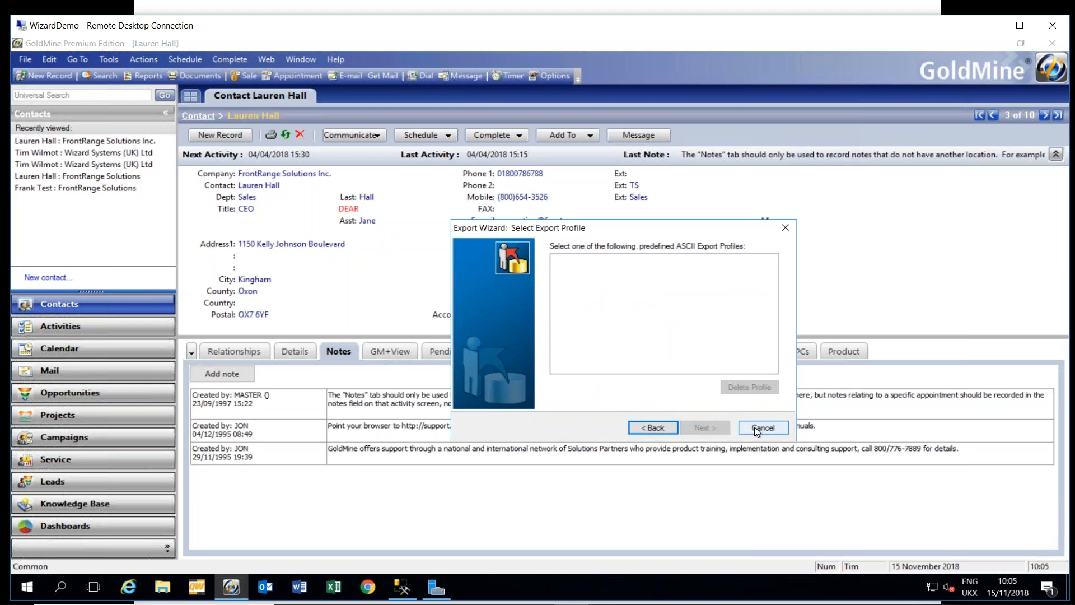
Step: Cancel the Export Wizard and return to the contact record
left_click(763, 426)
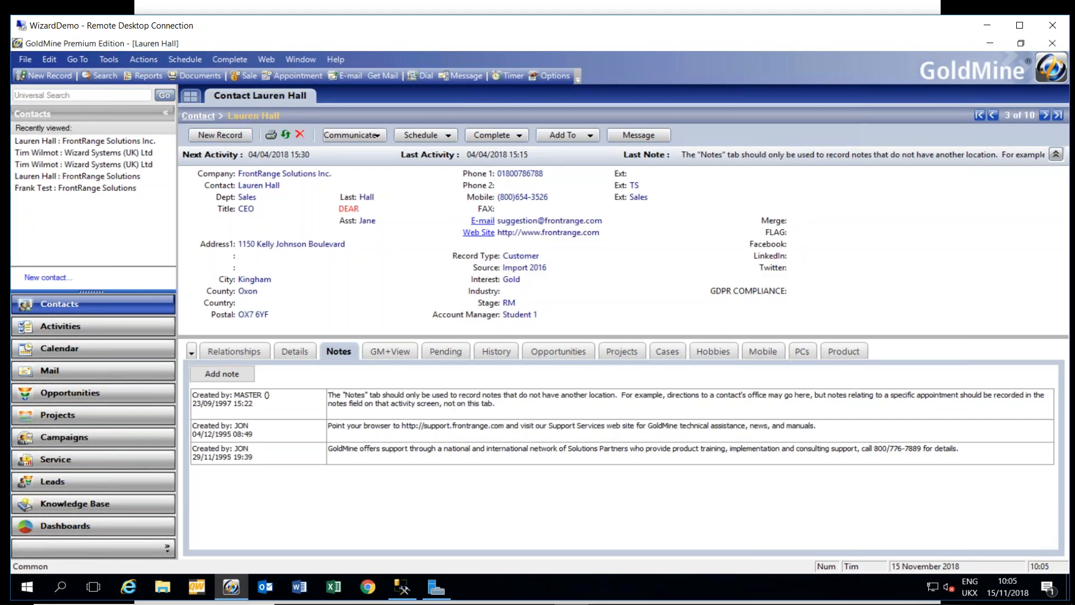
mouse_move(593, 199)
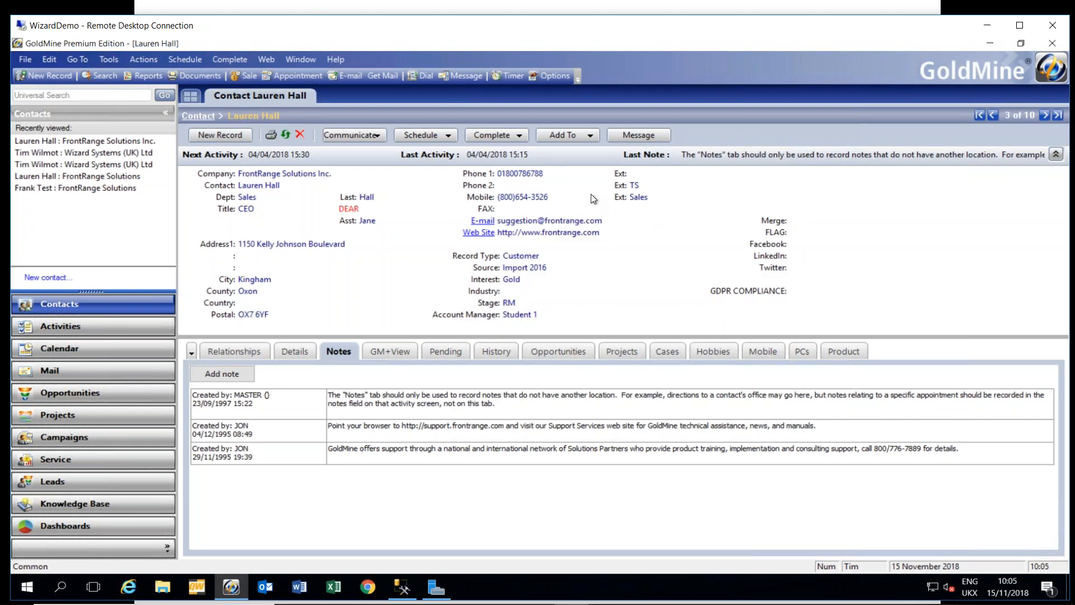
mouse_move(558, 189)
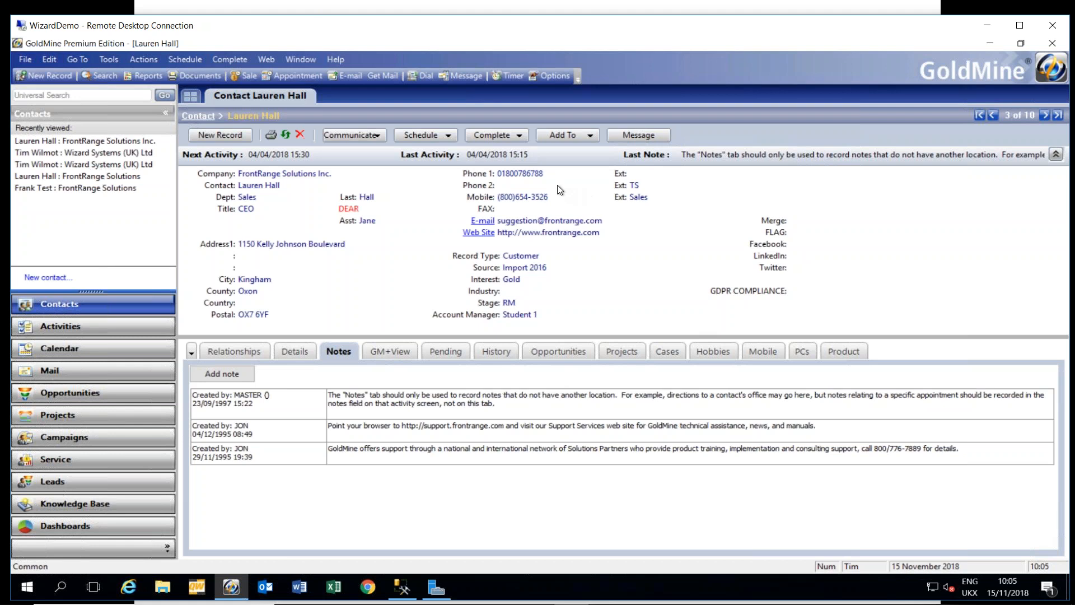
mouse_move(466, 283)
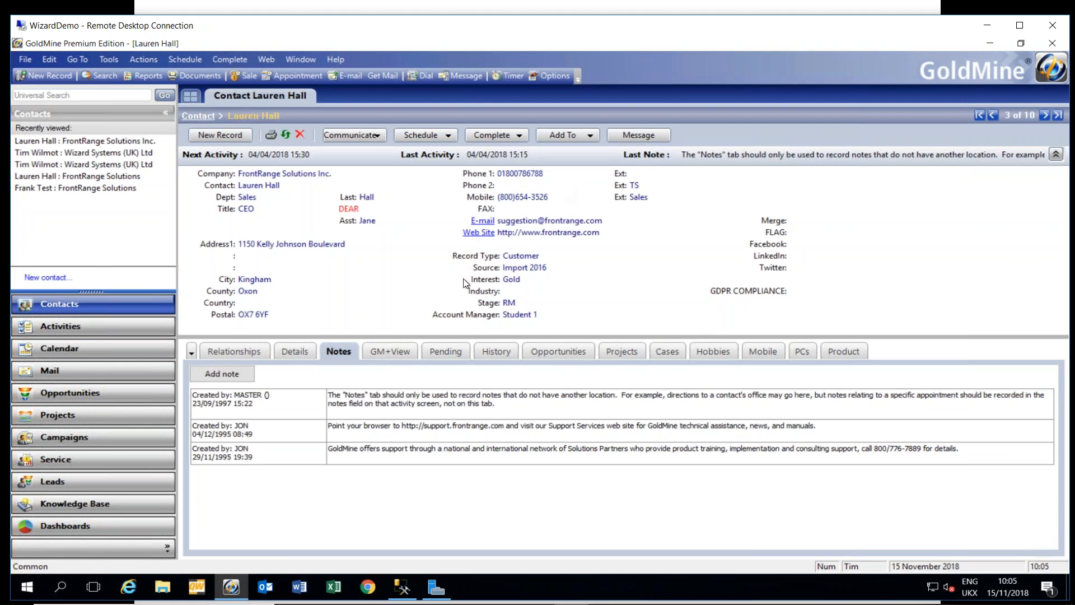
mouse_move(285, 387)
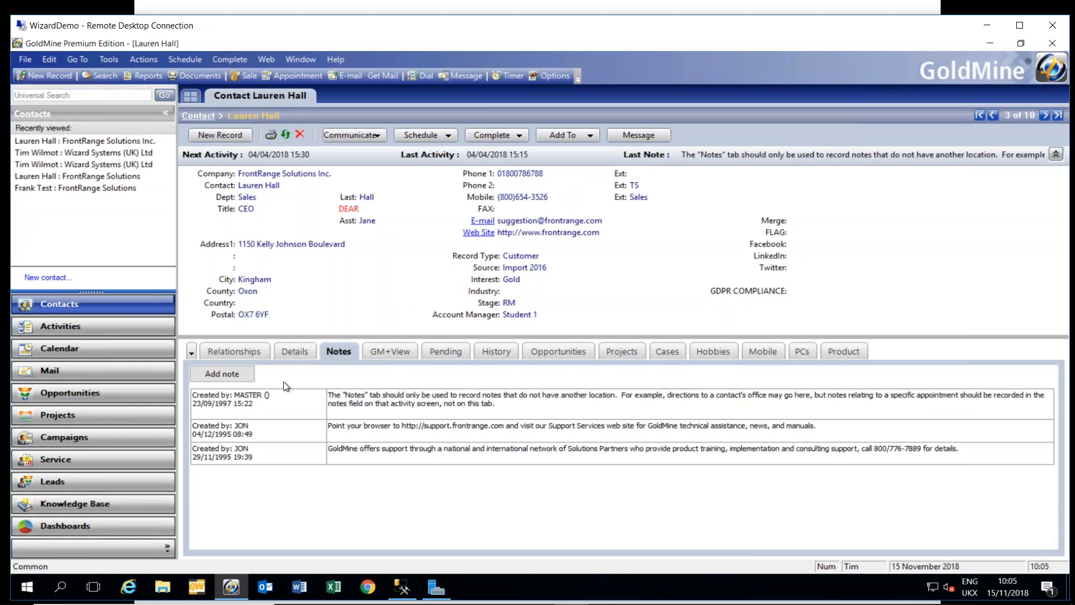
mouse_move(278, 417)
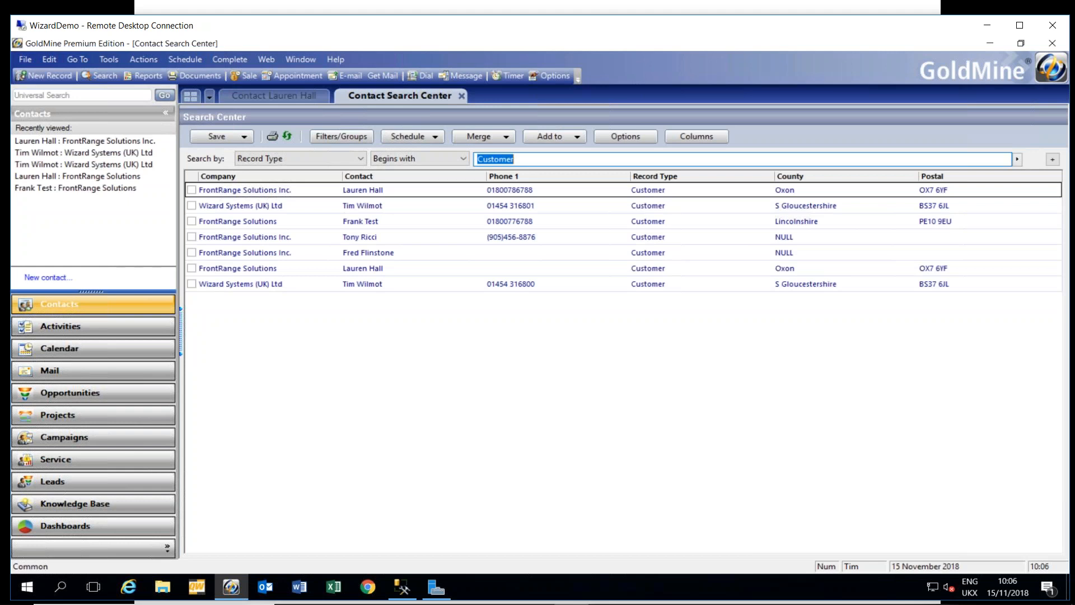
mouse_move(452, 215)
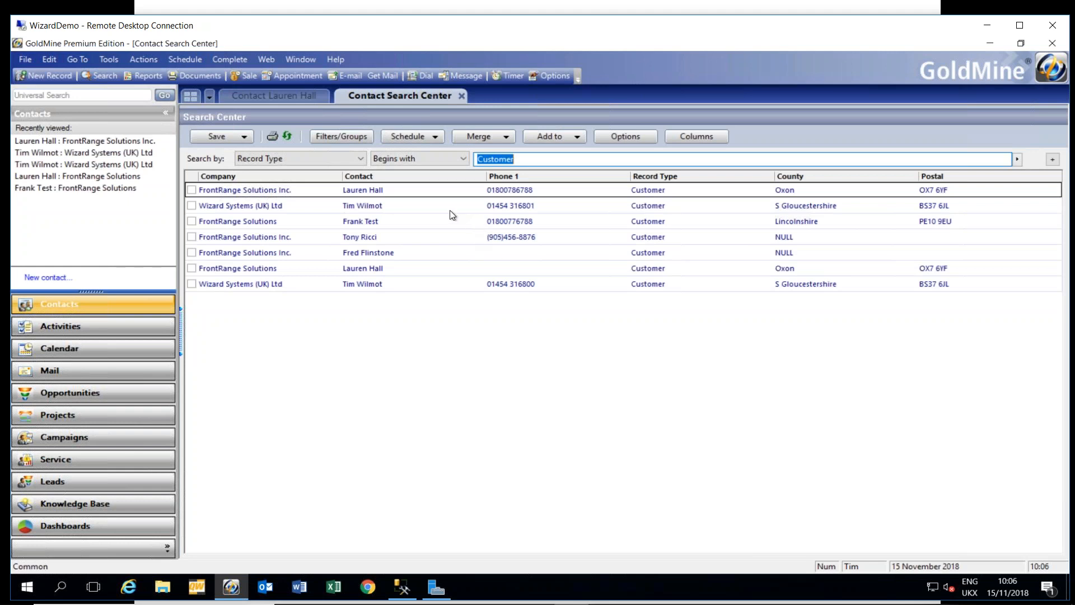
mouse_move(457, 212)
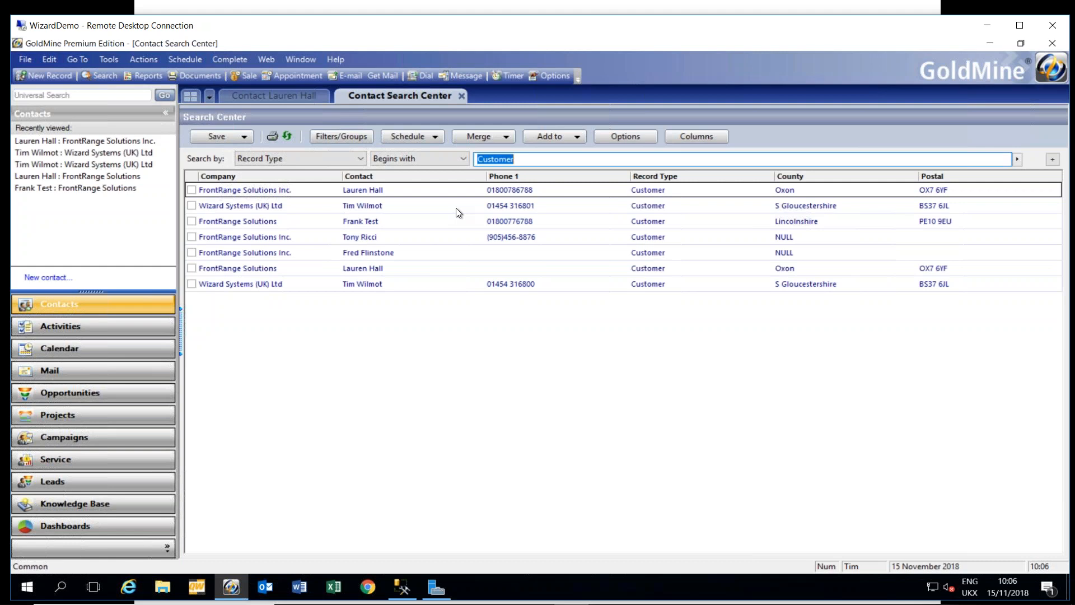
right_click(456, 213)
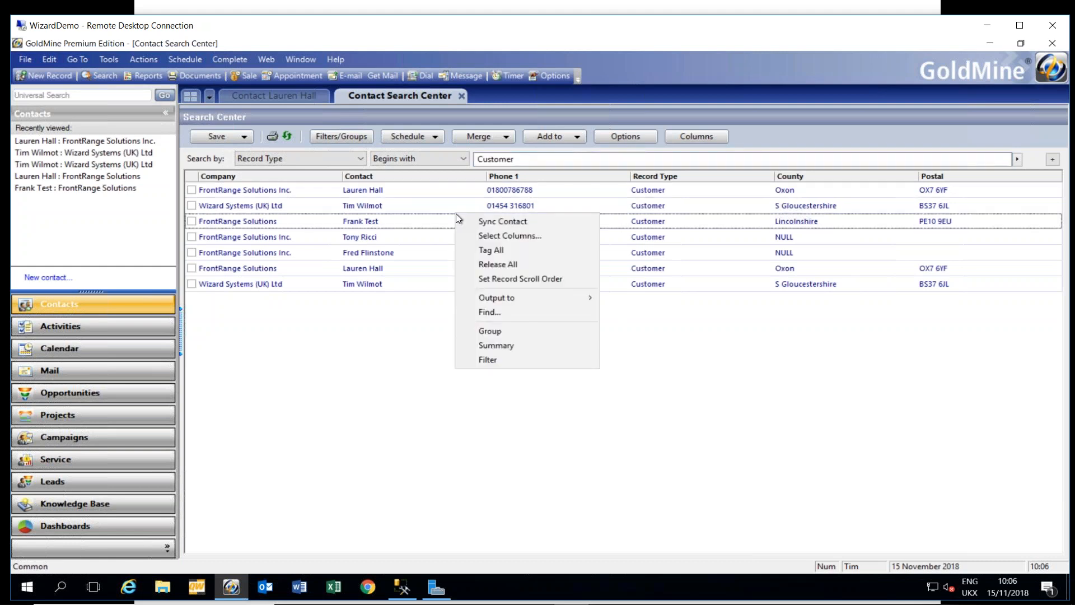
mouse_move(497, 297)
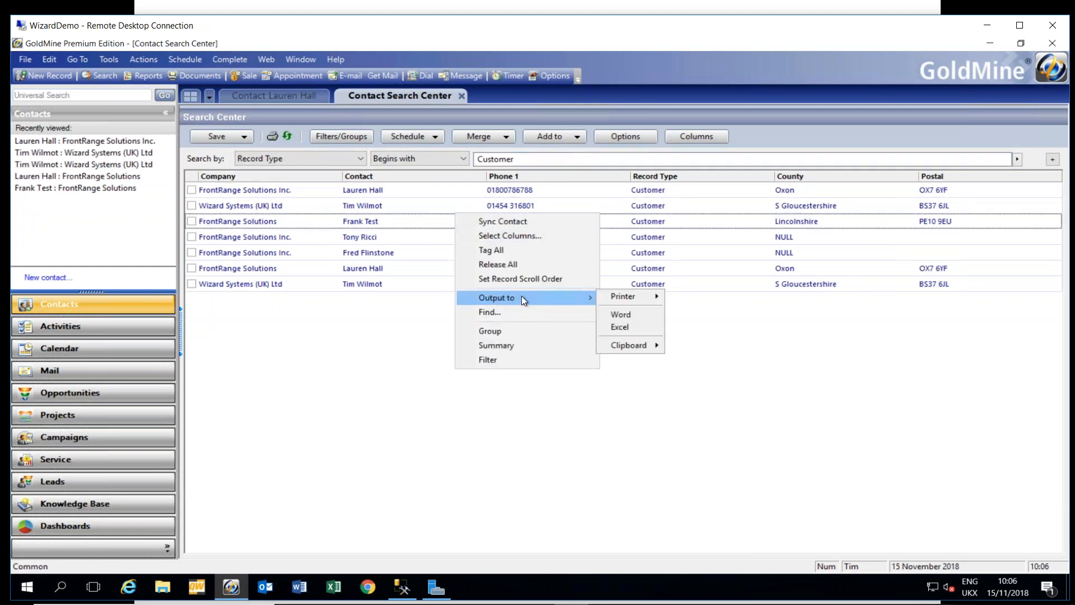
mouse_move(652, 327)
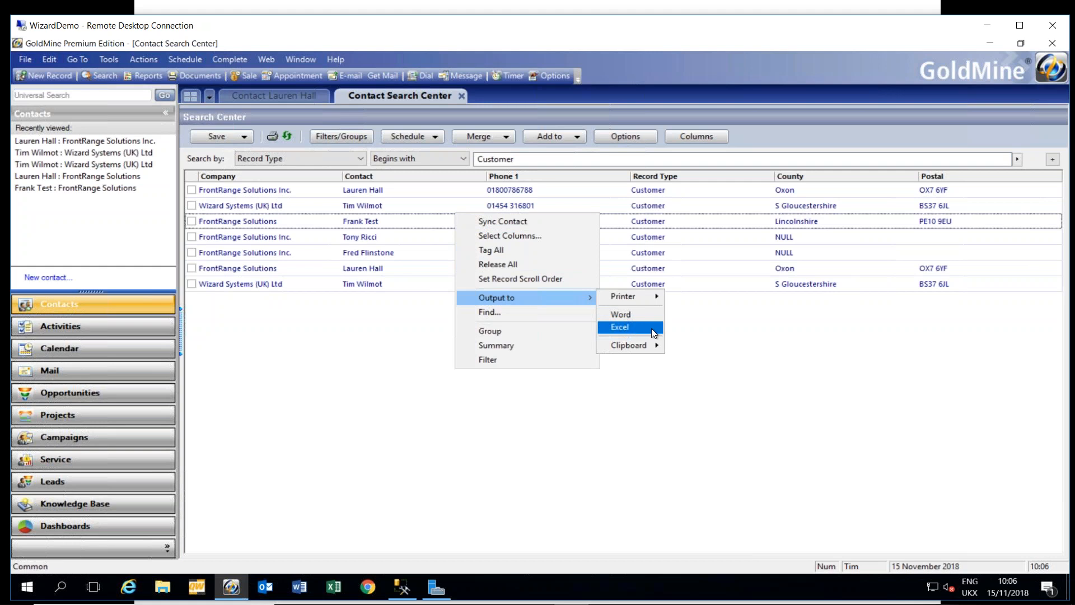
mouse_move(636, 329)
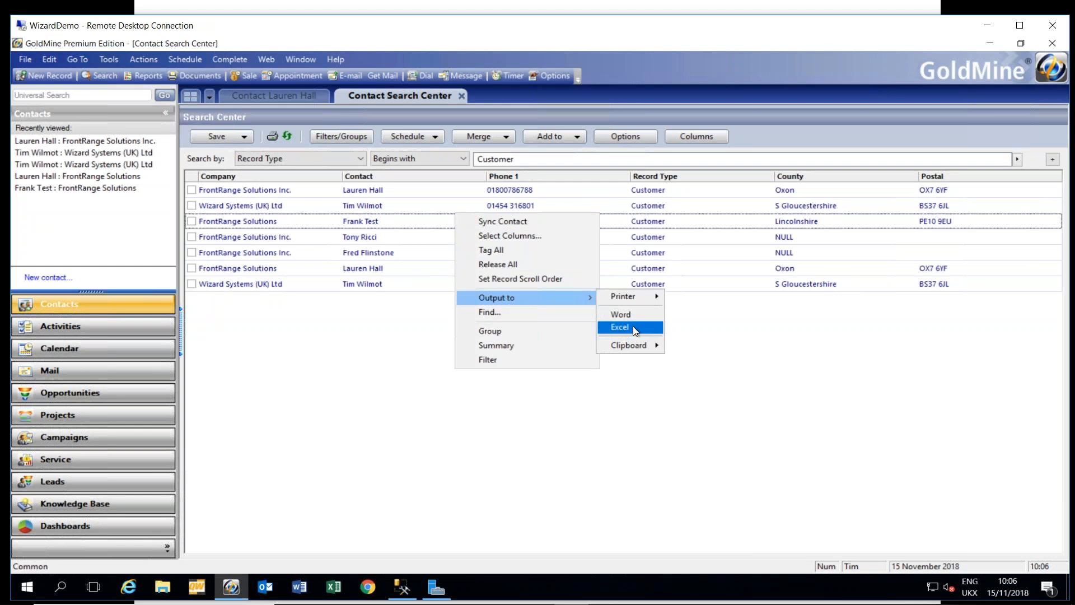
mouse_move(623, 295)
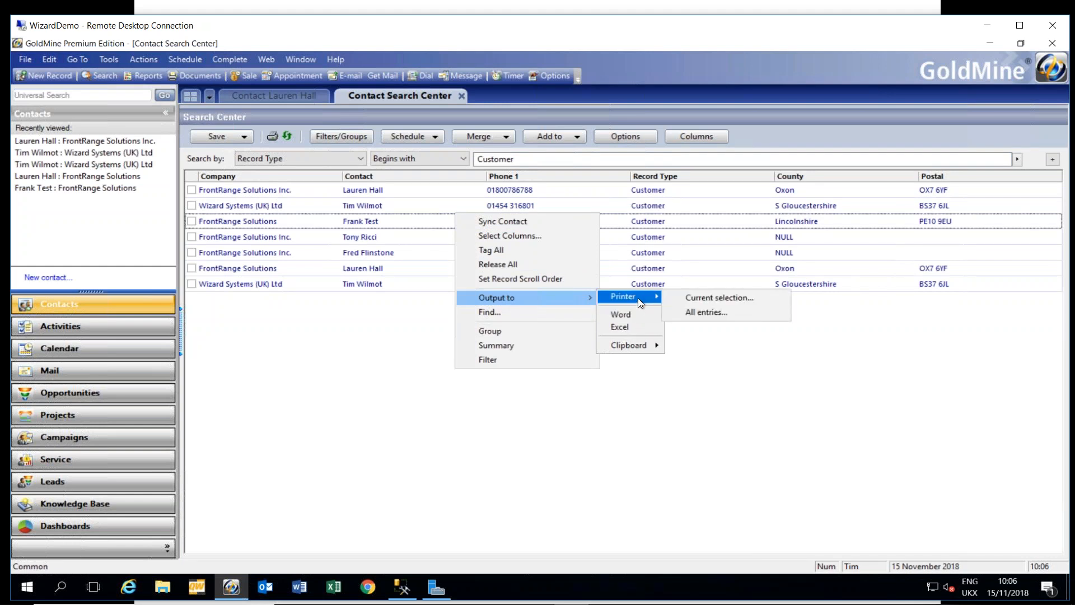
mouse_move(620, 313)
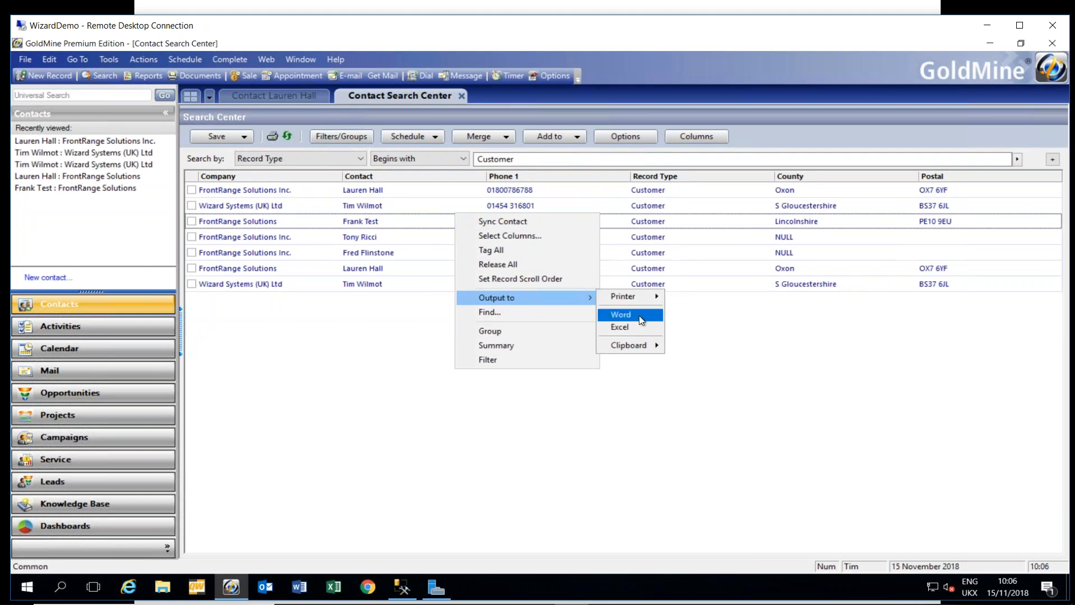
mouse_move(619, 327)
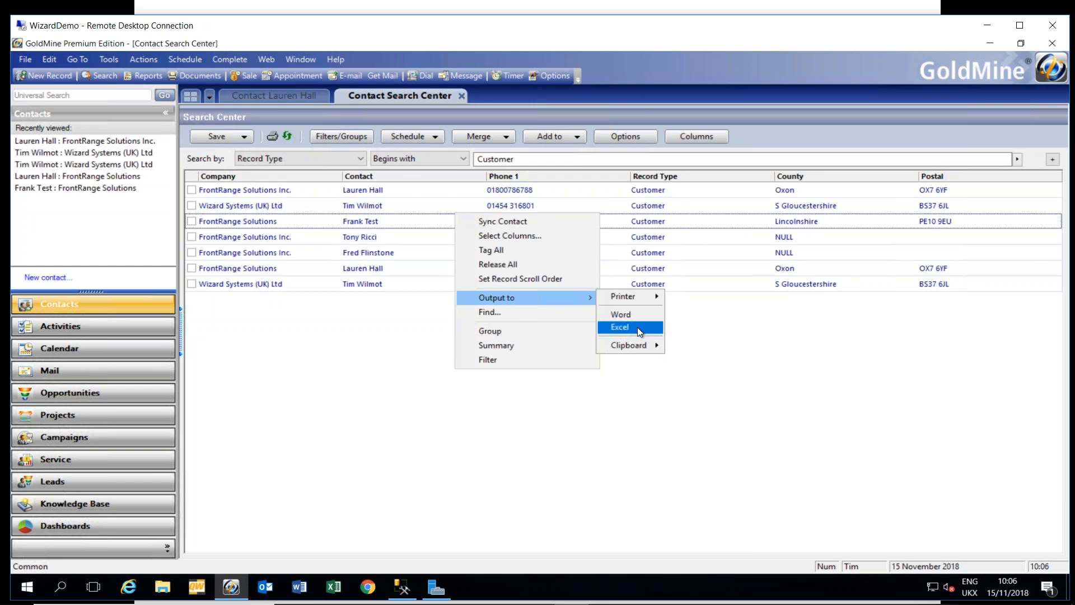
mouse_move(628, 345)
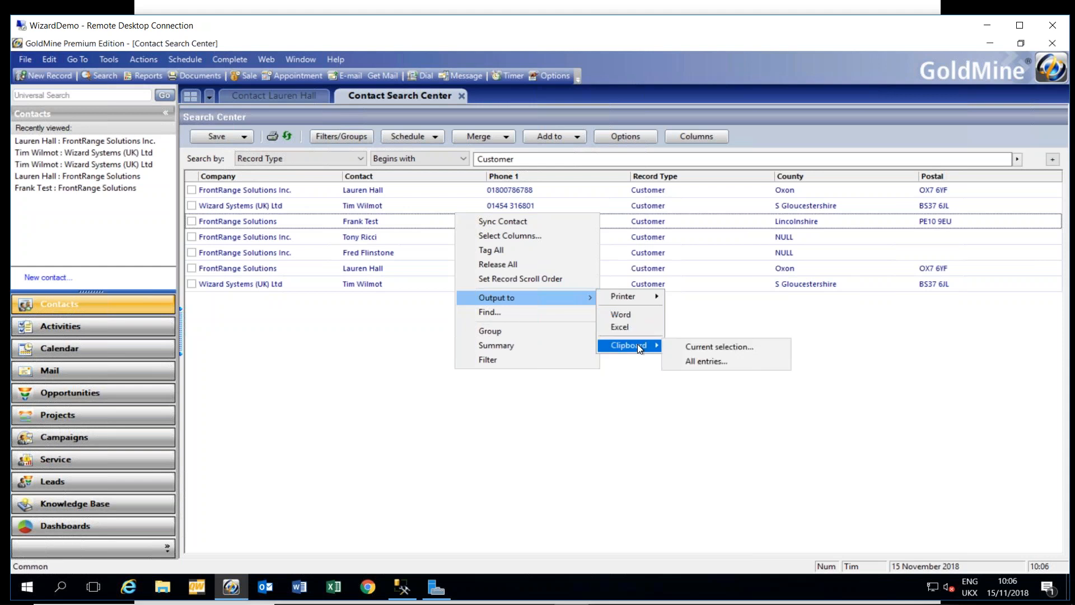
mouse_move(629, 327)
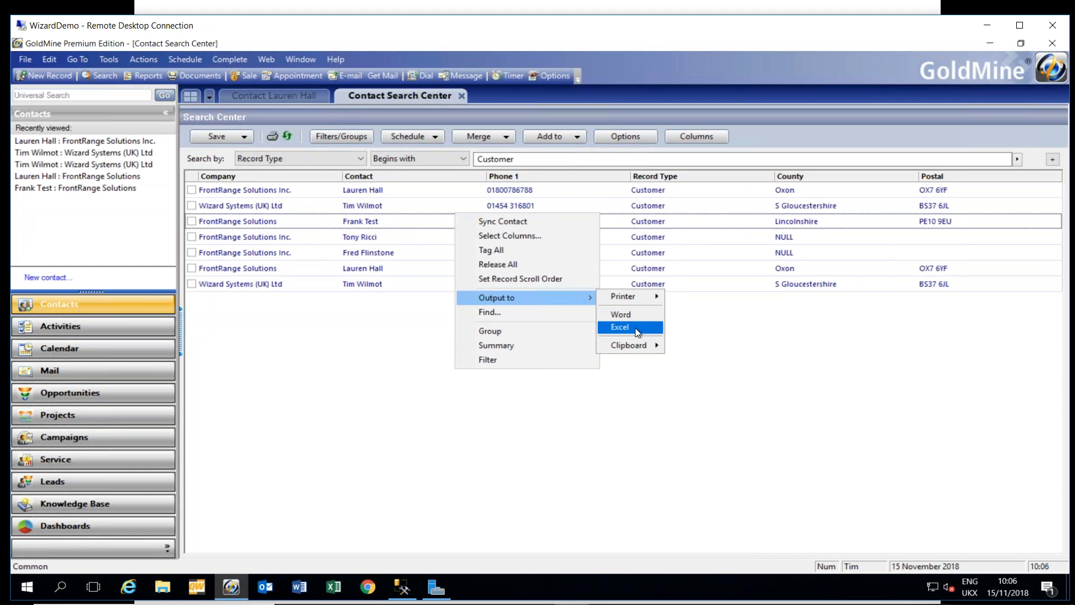
mouse_move(643, 332)
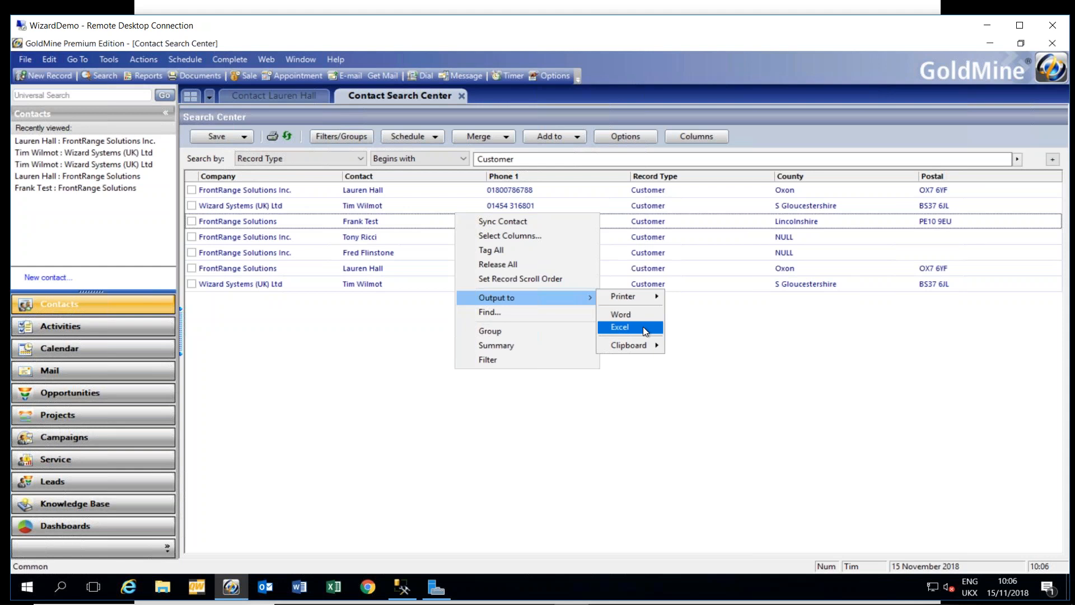
mouse_move(697, 335)
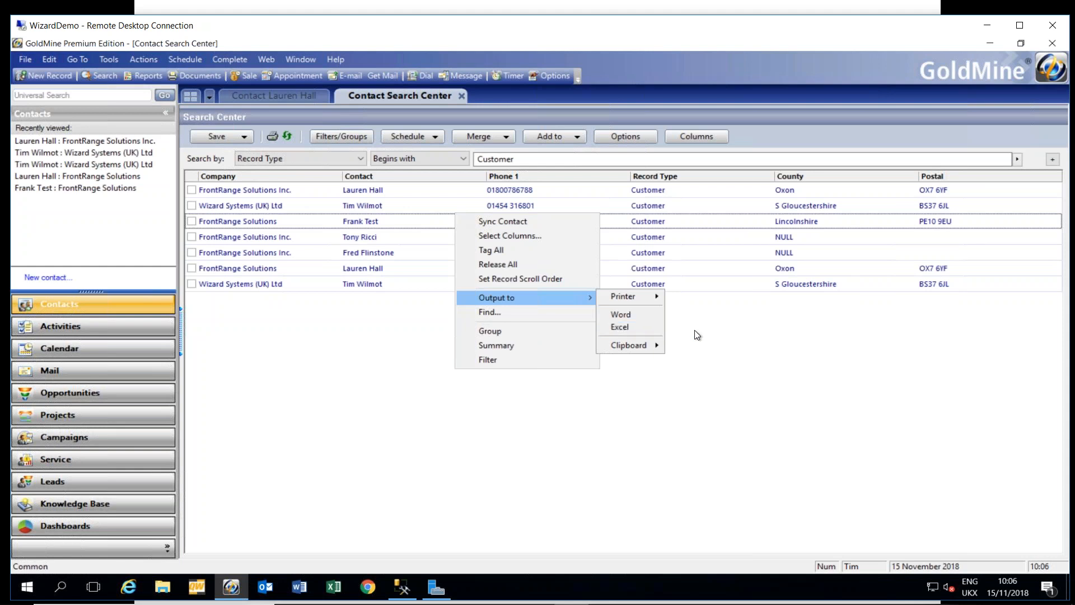
mouse_move(620, 327)
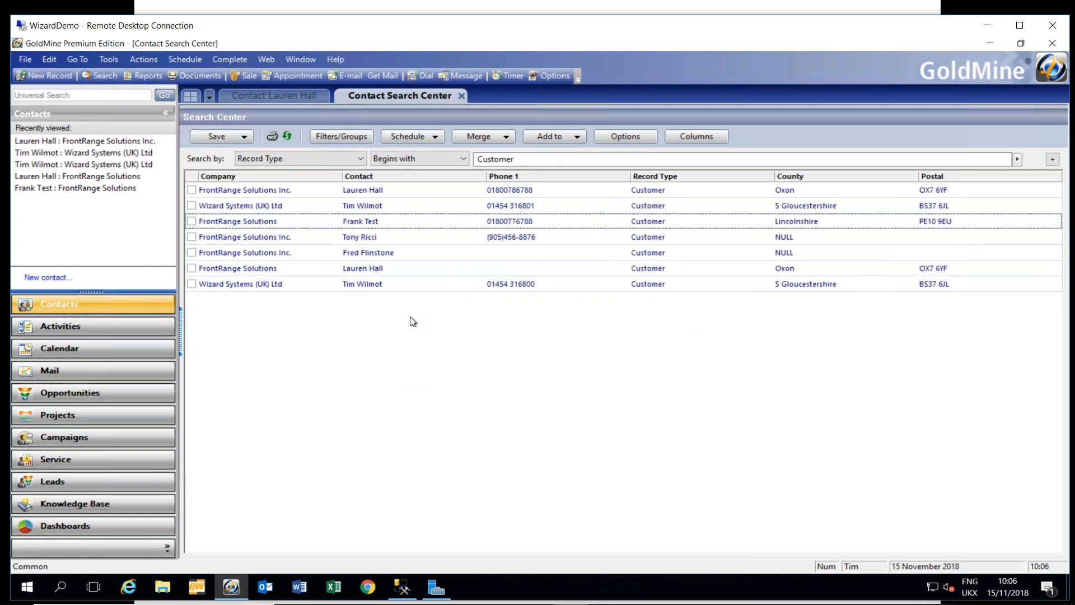
mouse_move(418, 321)
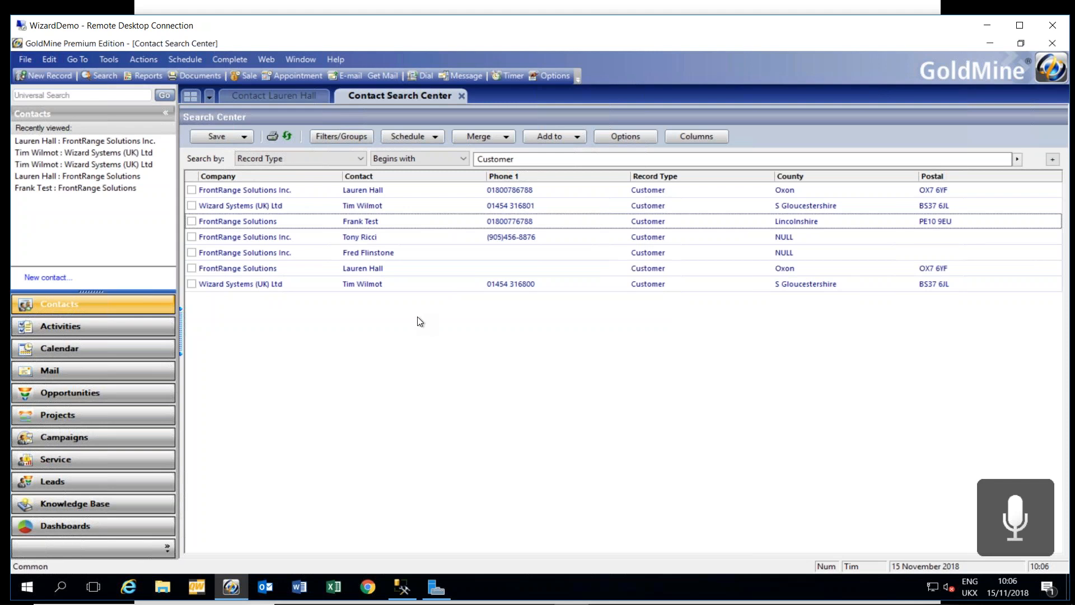
mouse_move(423, 319)
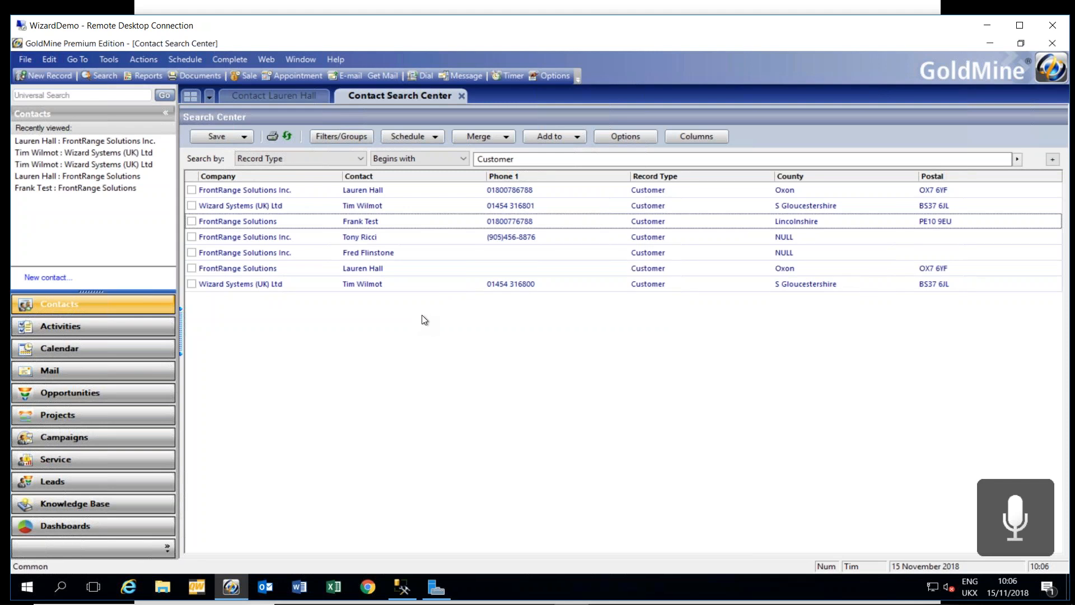
left_click(1015, 516)
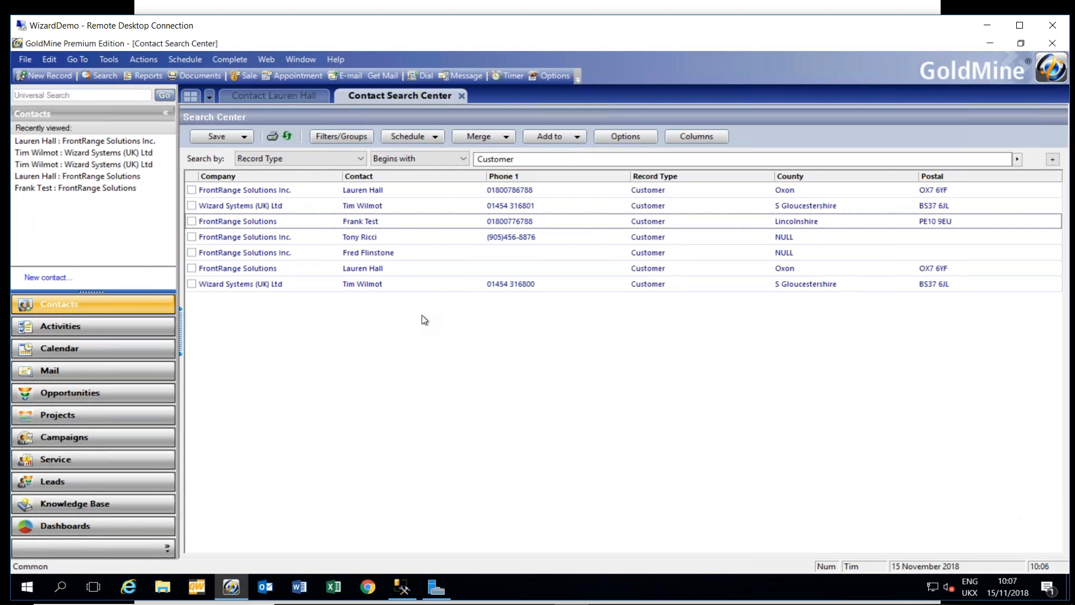
mouse_move(286, 100)
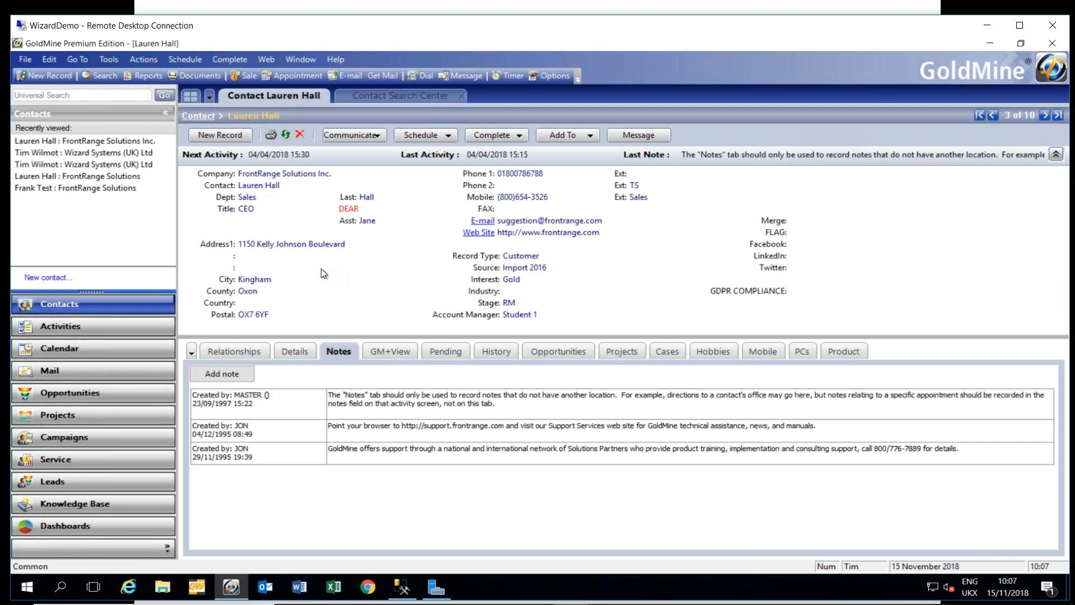
mouse_move(327, 278)
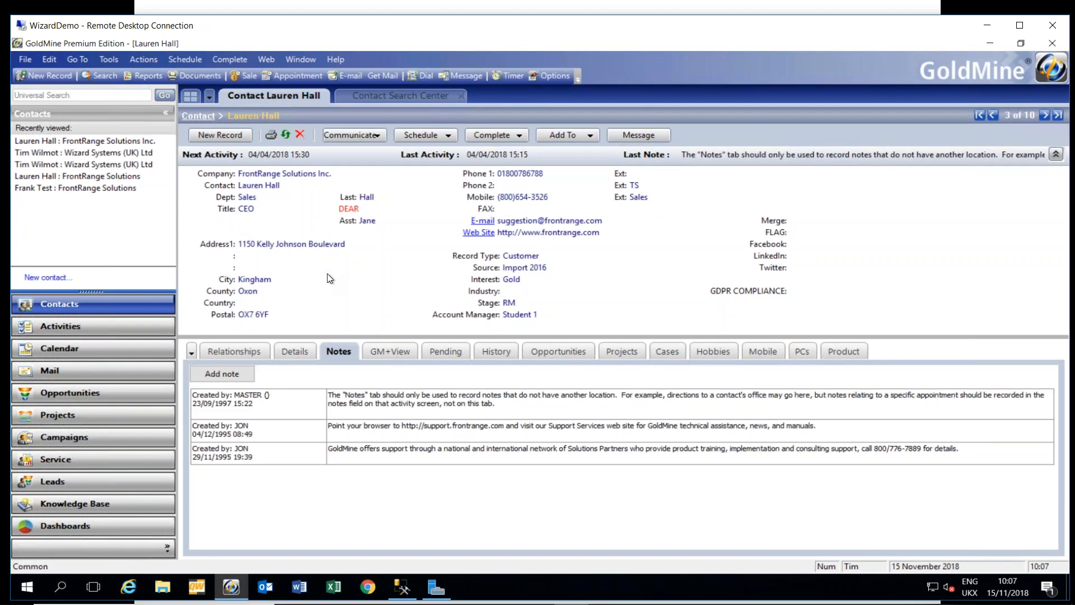
mouse_move(460, 257)
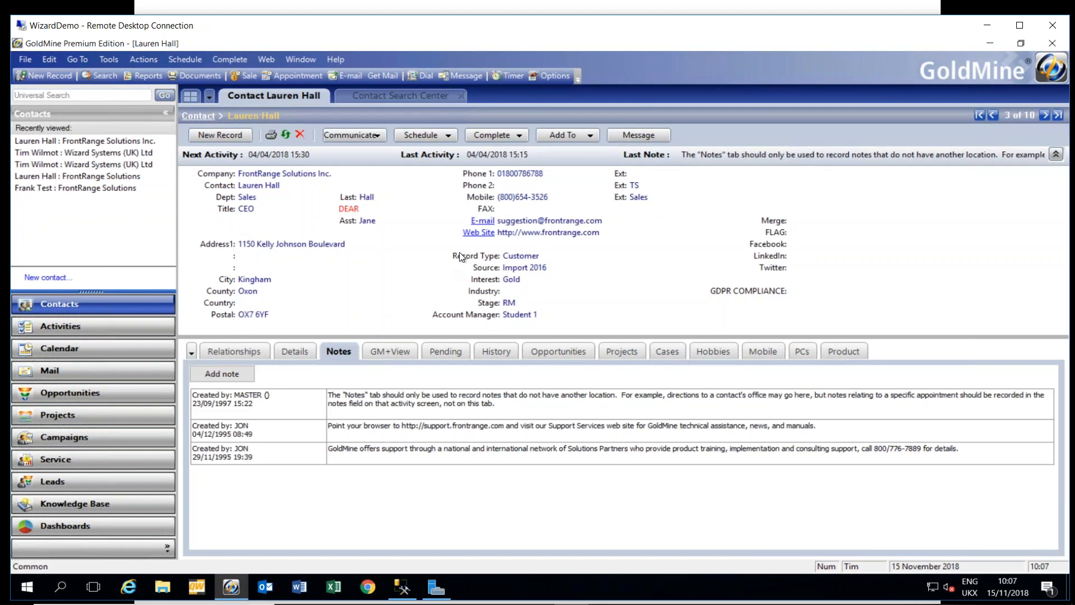
mouse_move(473, 250)
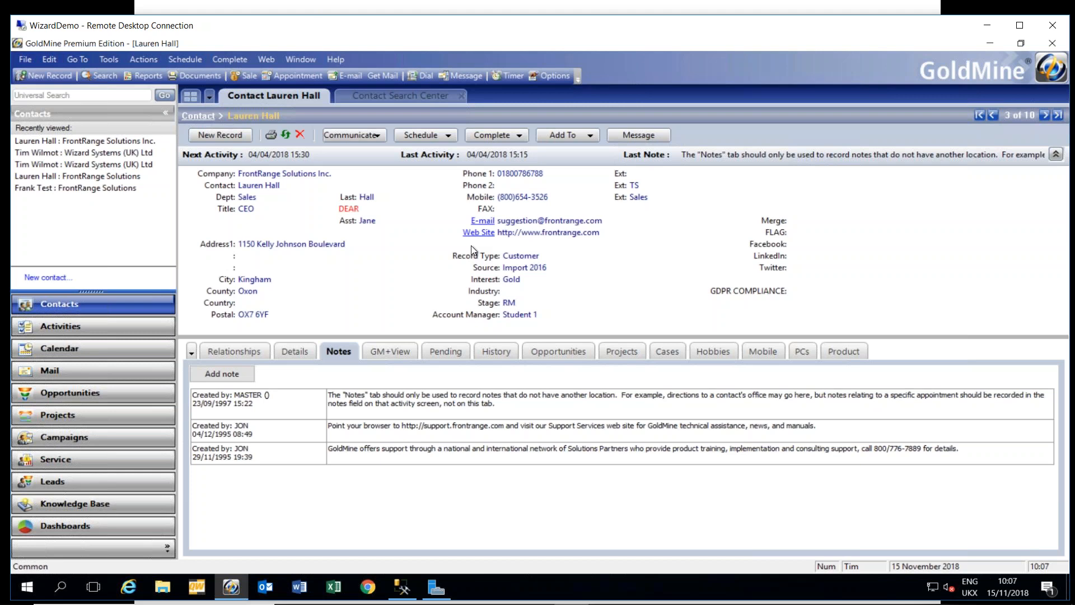
mouse_move(492, 261)
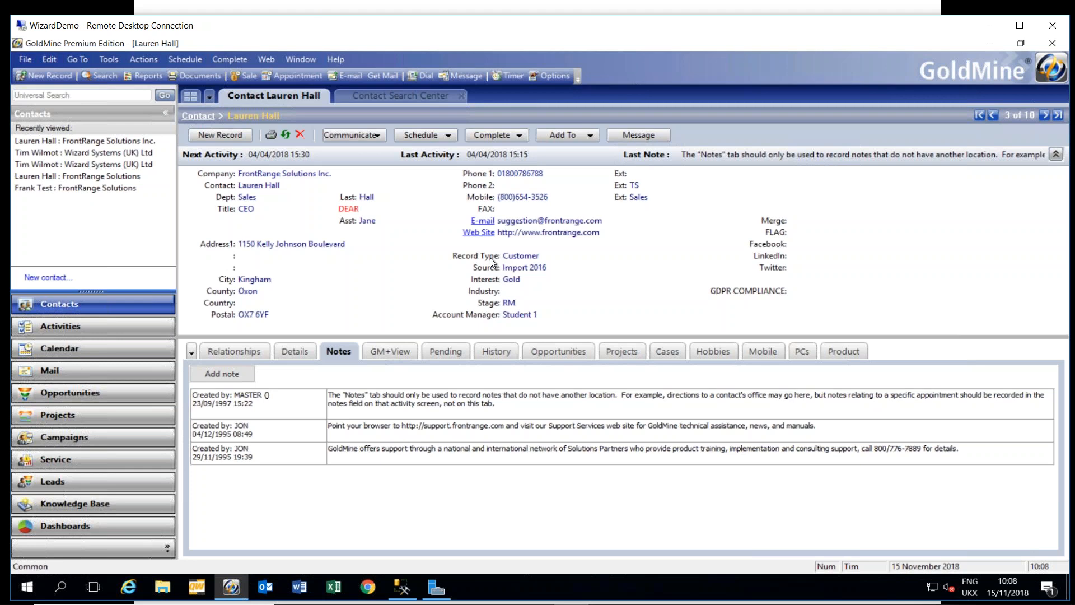
mouse_move(546, 300)
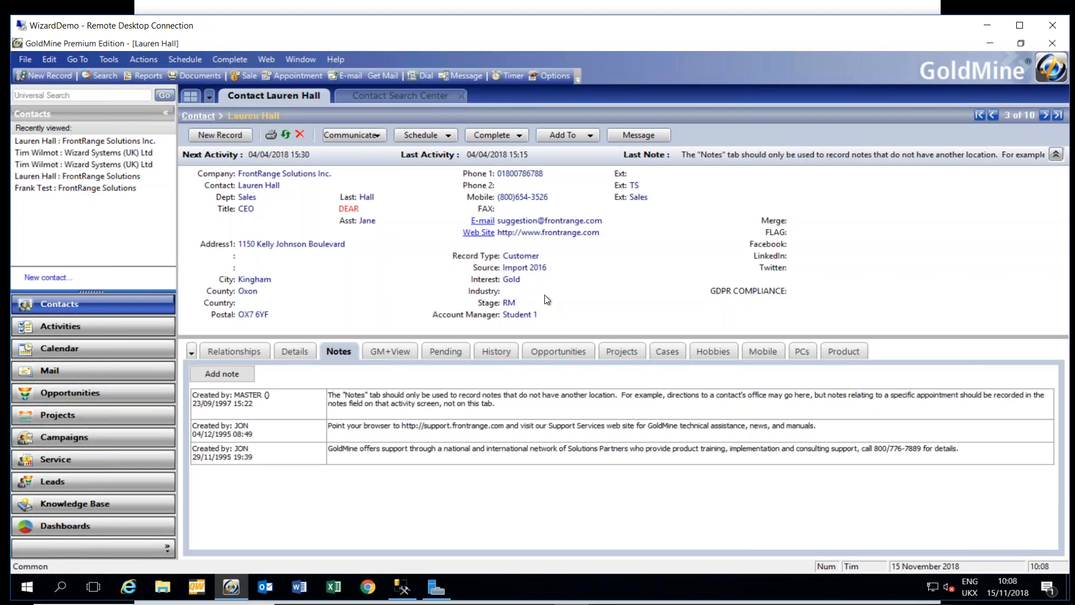
mouse_move(402, 588)
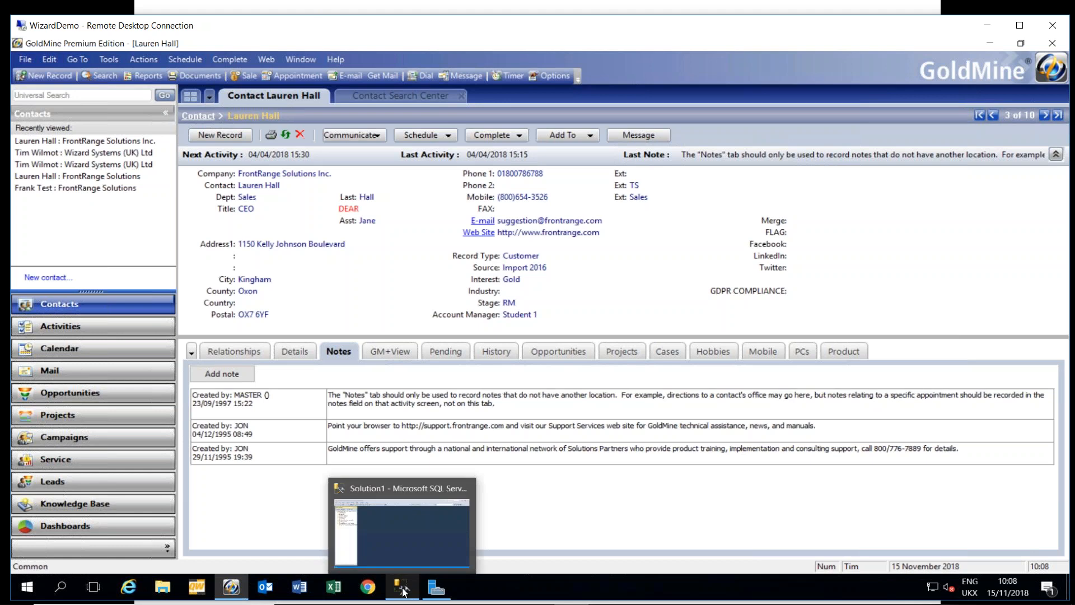
Step: Switch from GoldMine to SQL Server Management Studio connected to WIZARDDEMO
left_click(401, 524)
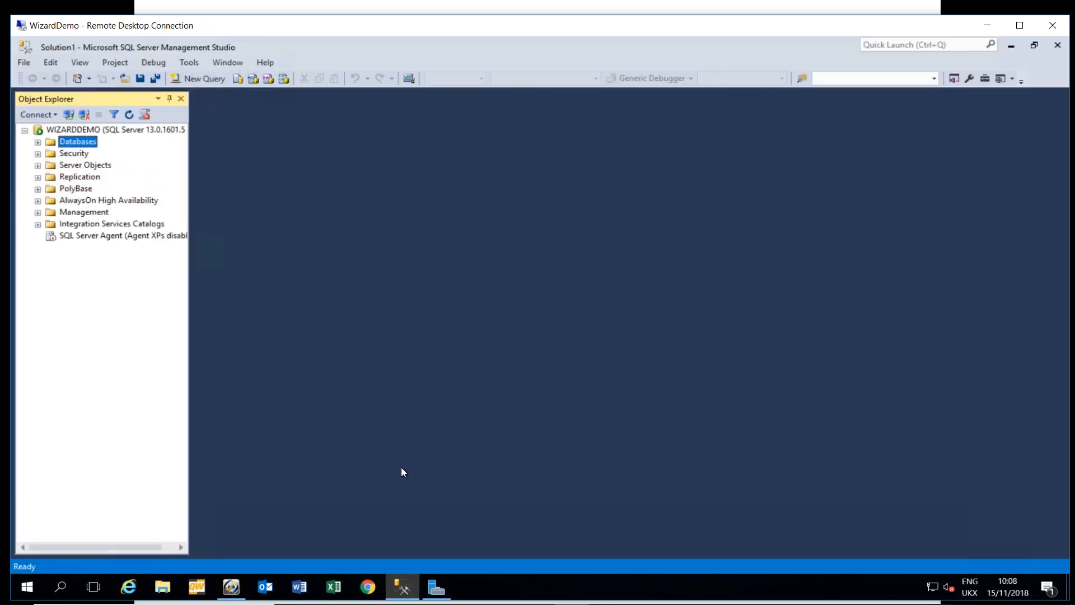
mouse_move(411, 331)
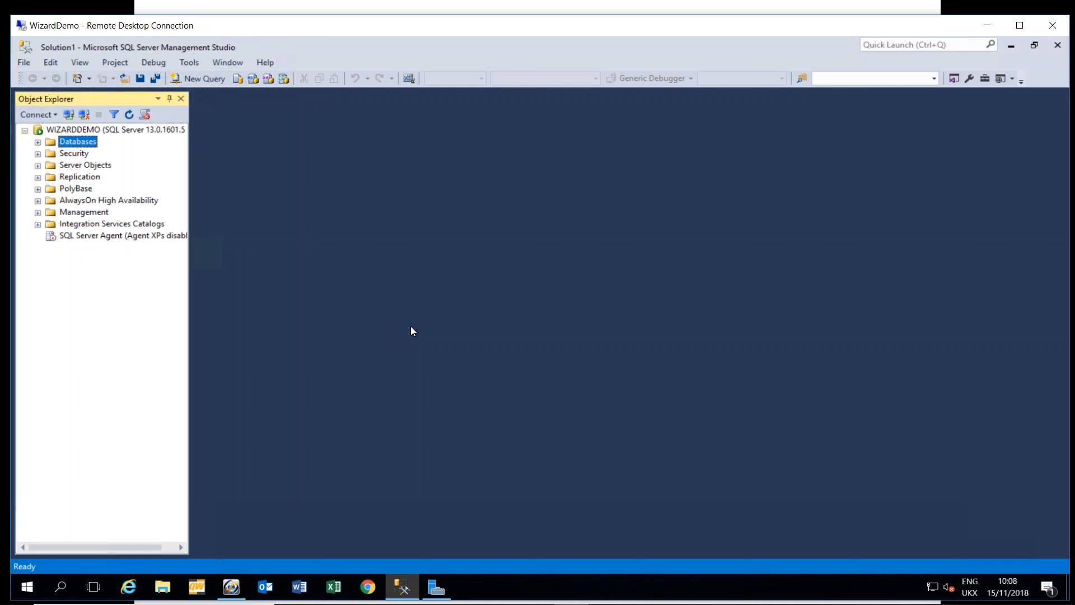
mouse_move(393, 323)
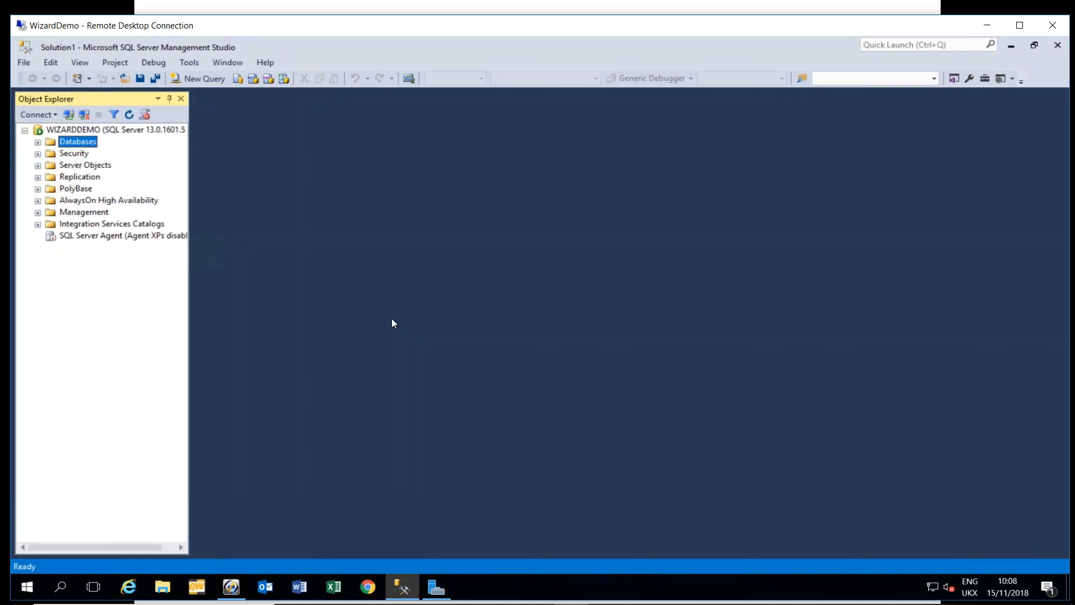
mouse_move(38, 142)
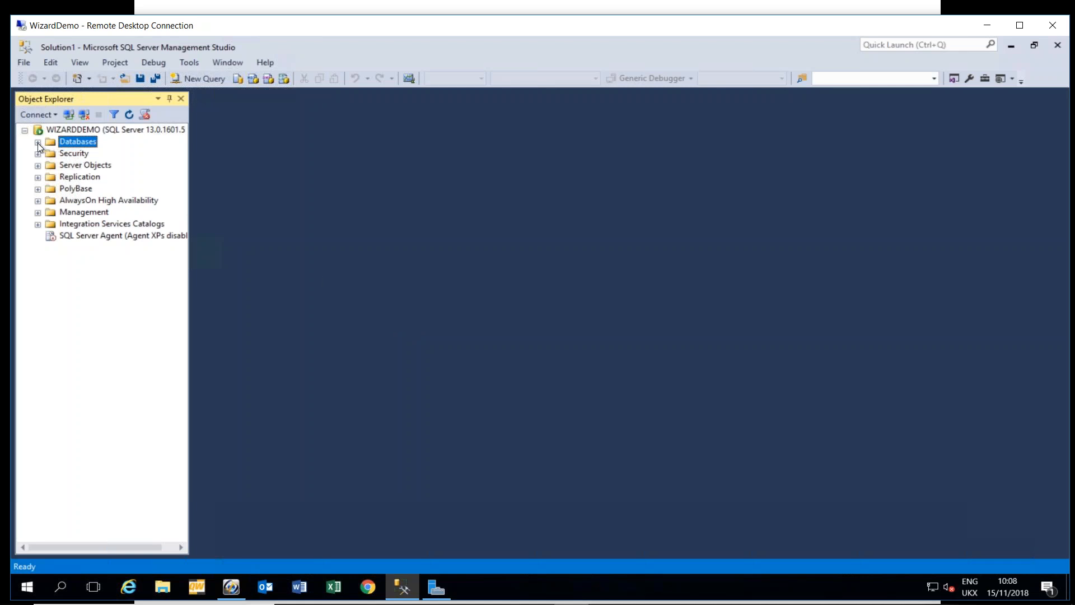
Step: Expand Databases and the GoldMine database in Object Explorer and select dbo.CONTACT1
left_click(38, 141)
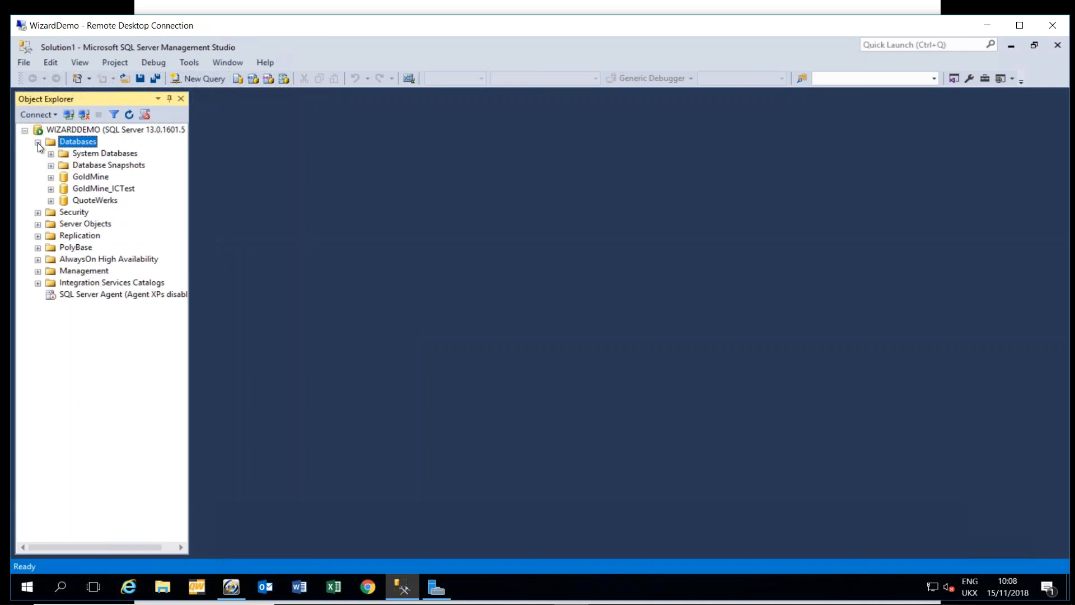
mouse_move(44, 156)
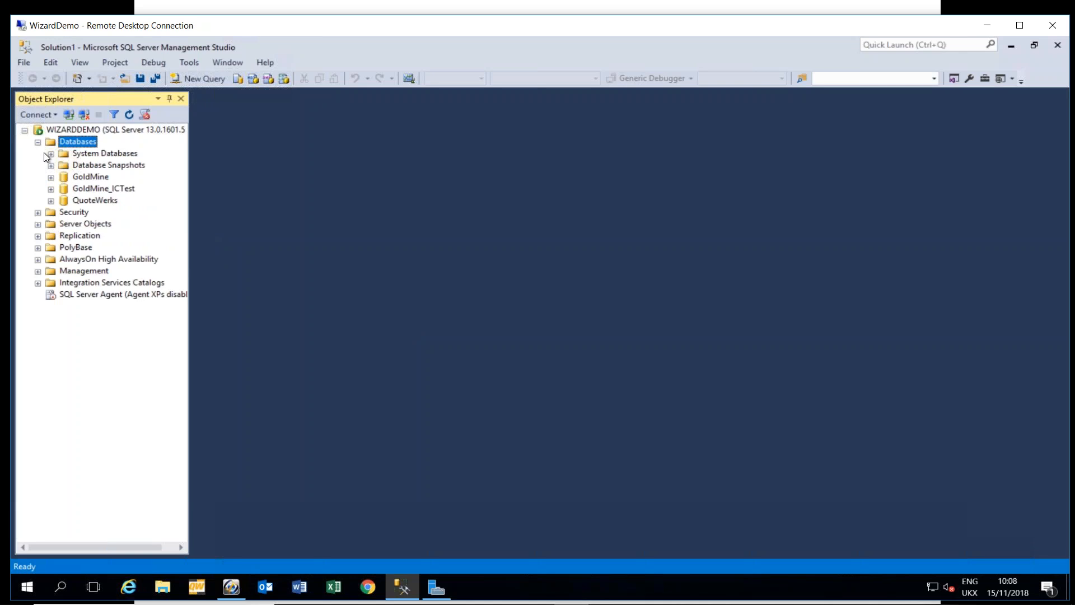
left_click(50, 176)
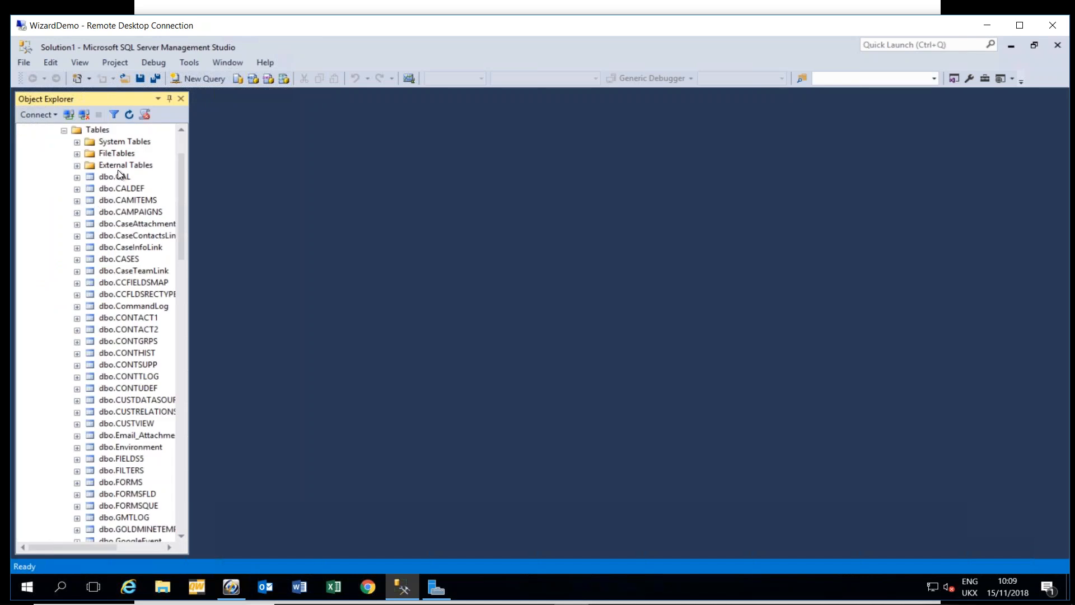
mouse_move(106, 168)
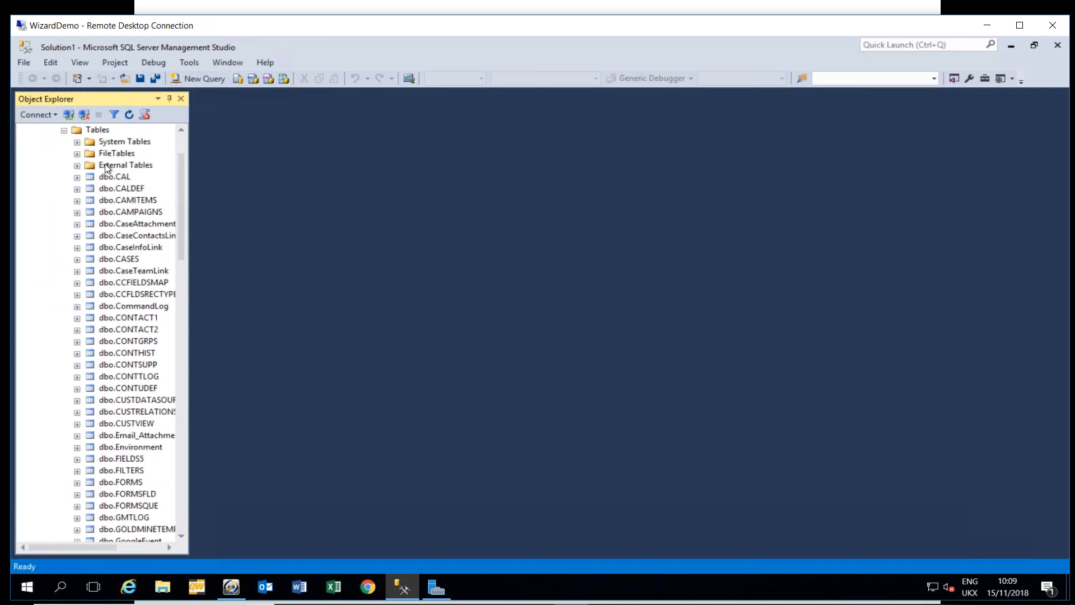
mouse_move(125, 194)
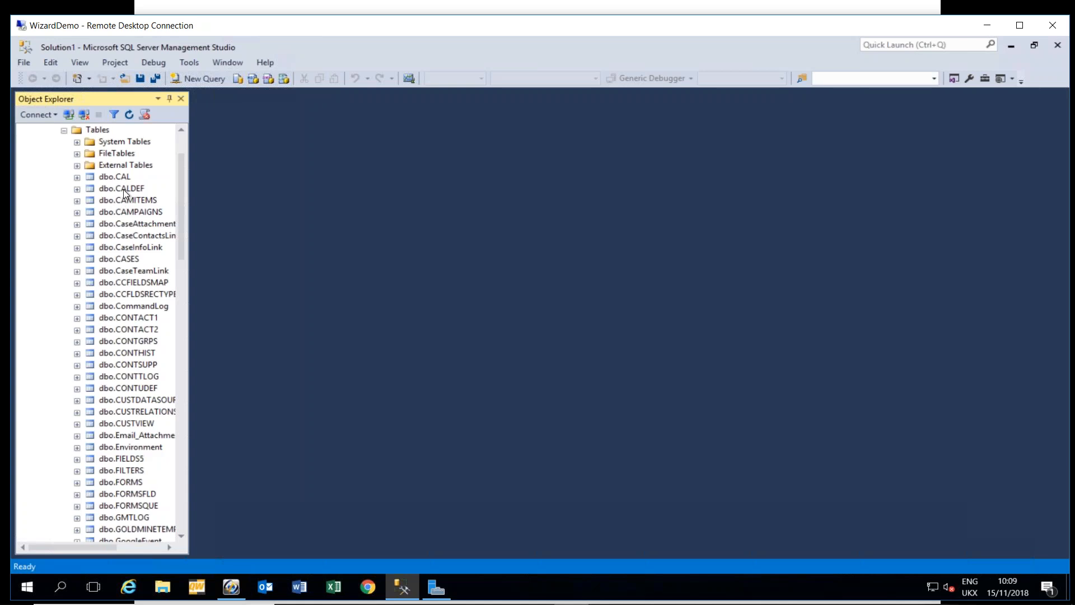
left_click(128, 317)
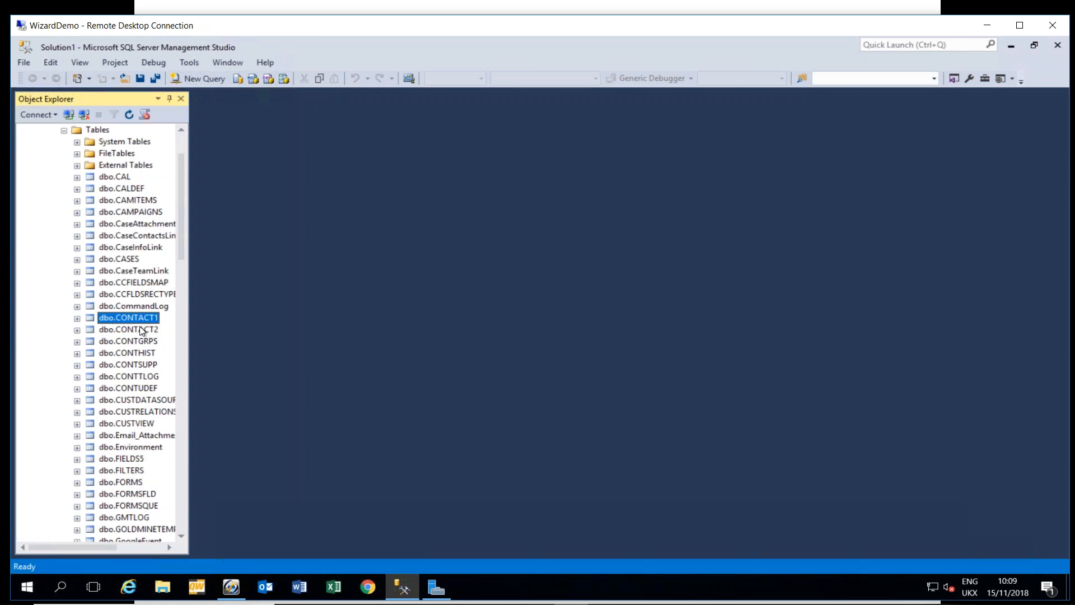
mouse_move(63, 135)
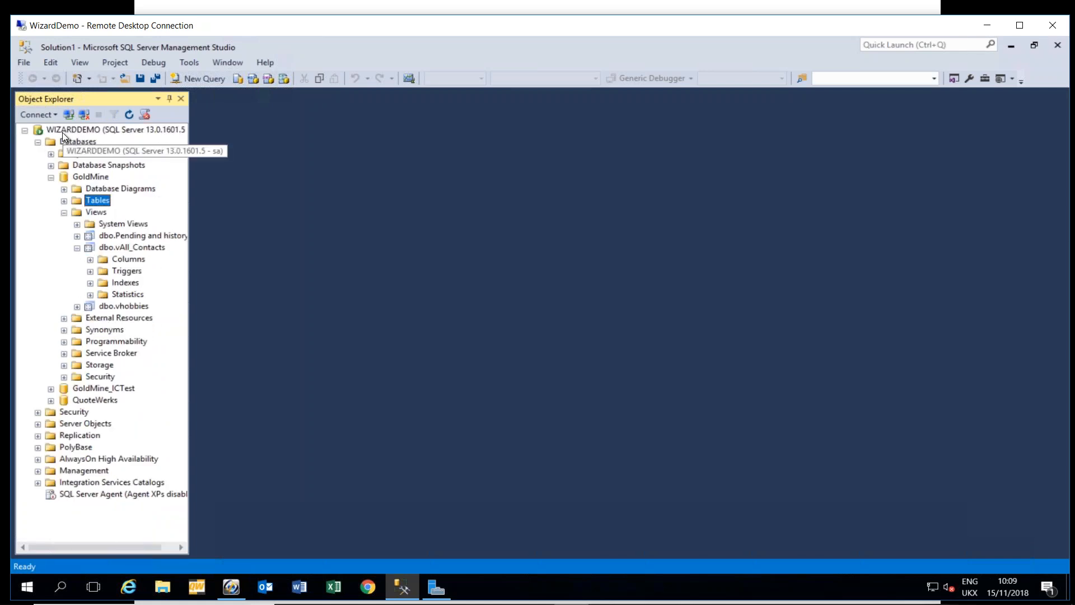
Step: Select the dbo.vAll_Contacts view and bring up its context menu of actions
left_click(38, 141)
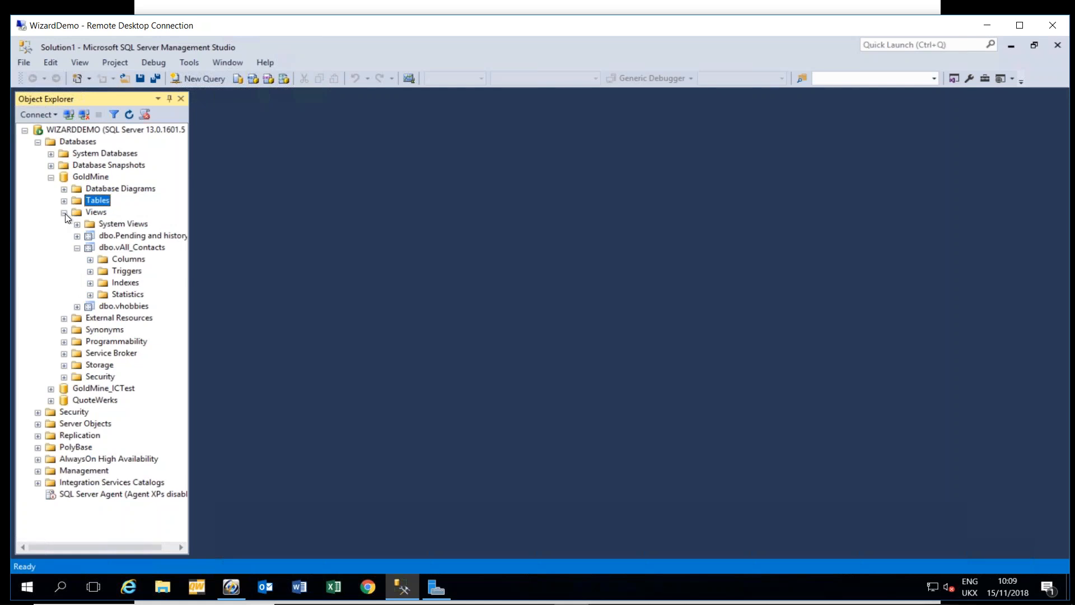
mouse_move(97, 217)
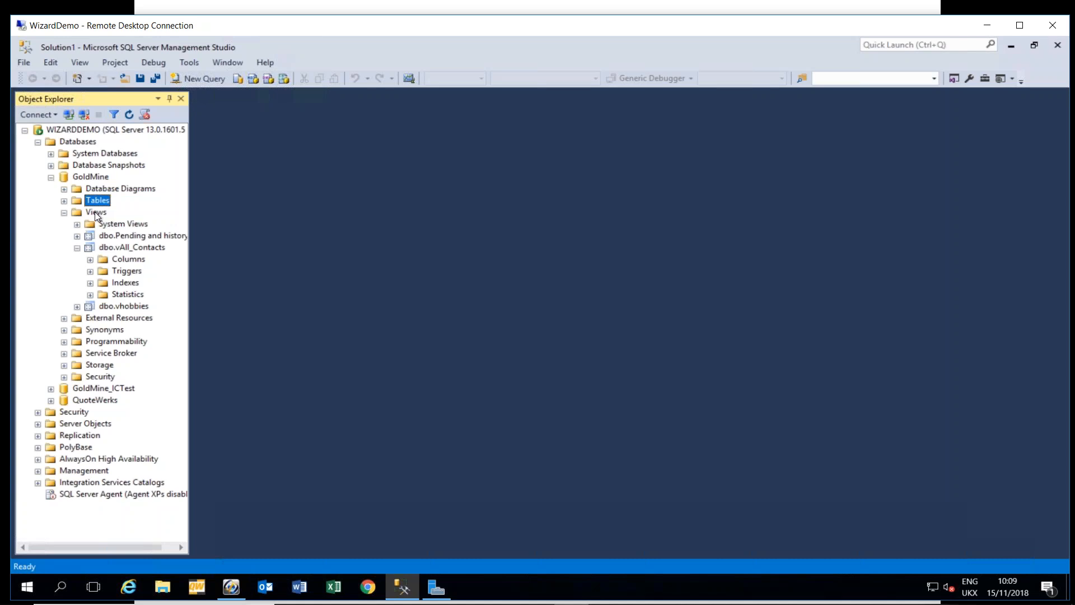
mouse_move(107, 239)
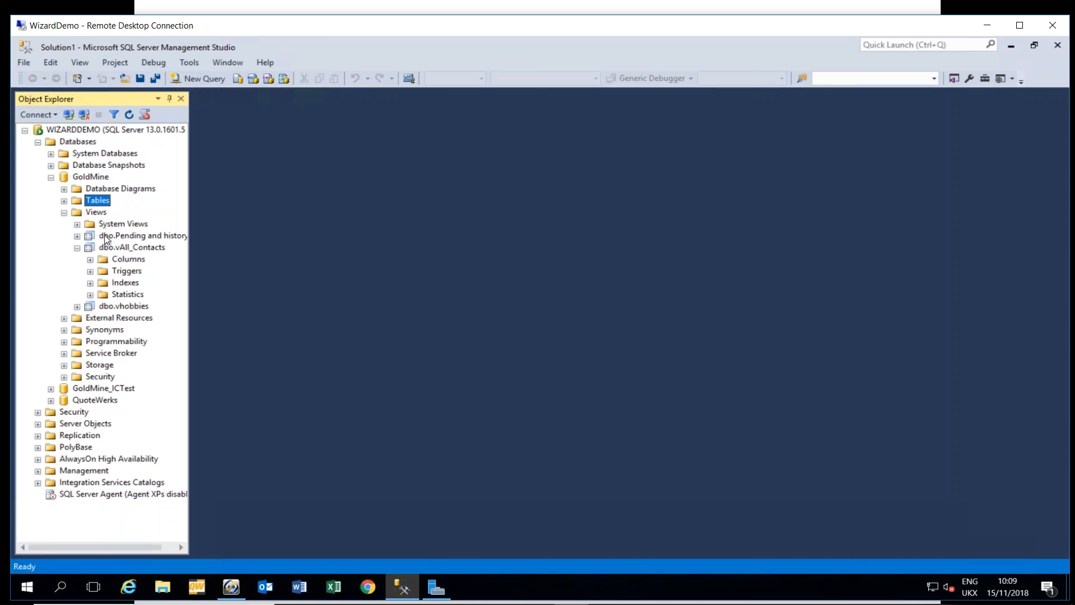
left_click(133, 246)
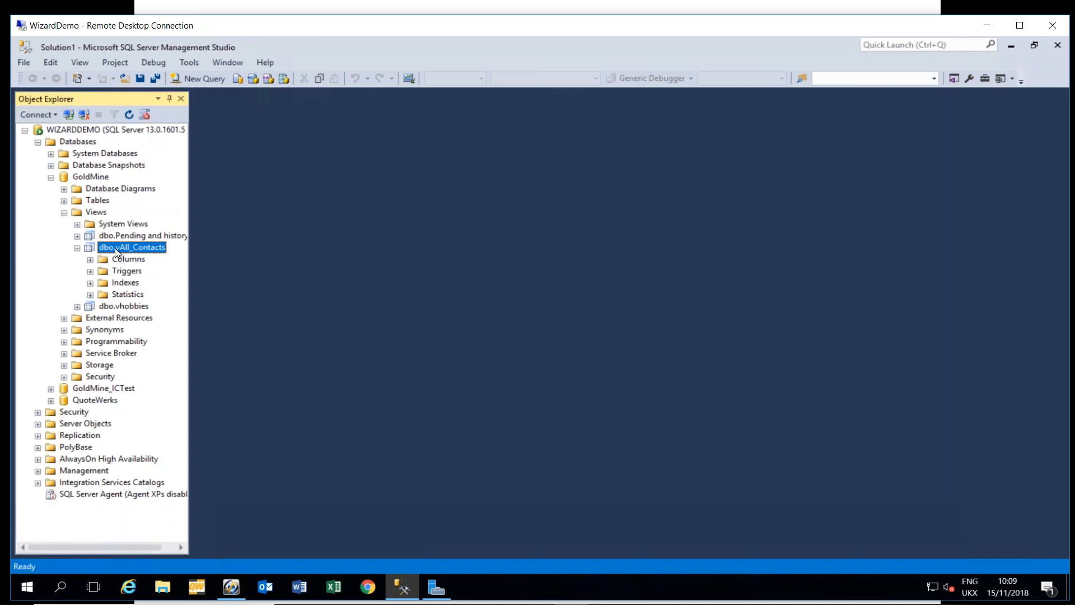
mouse_move(123, 250)
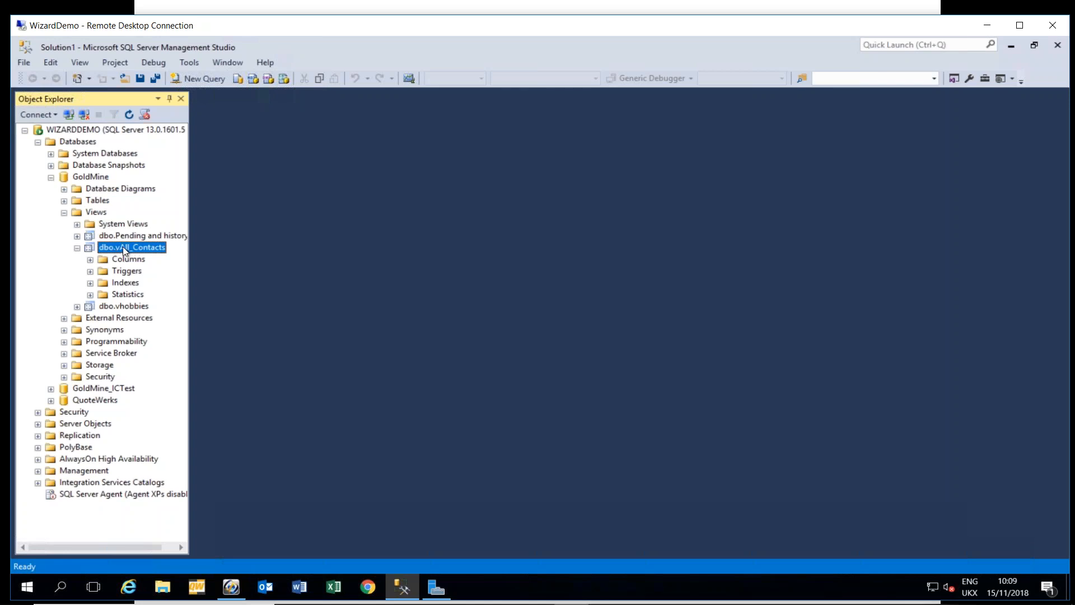
right_click(132, 246)
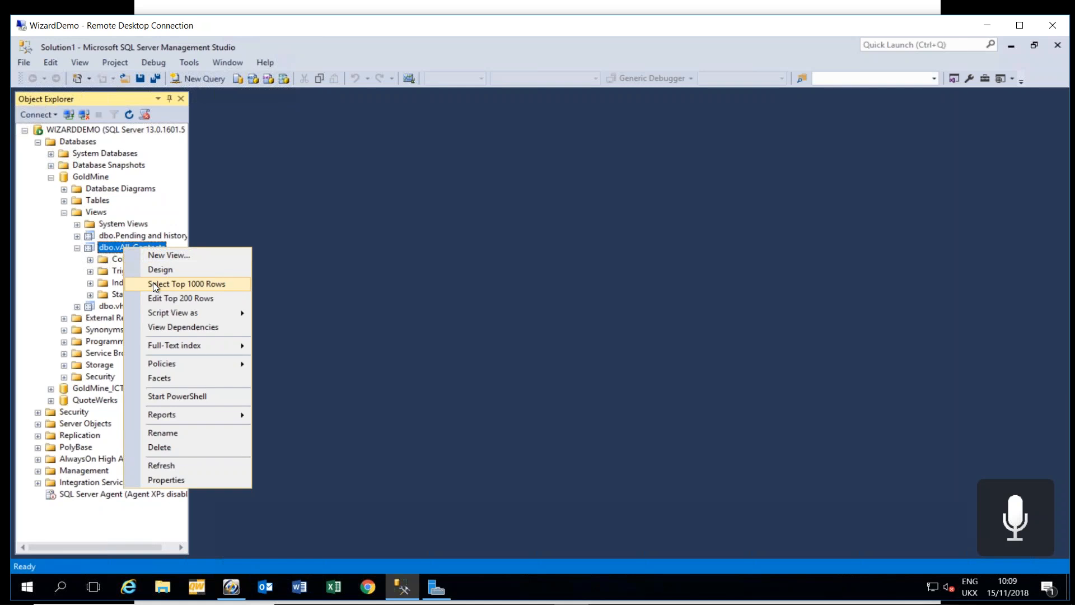
mouse_move(180, 293)
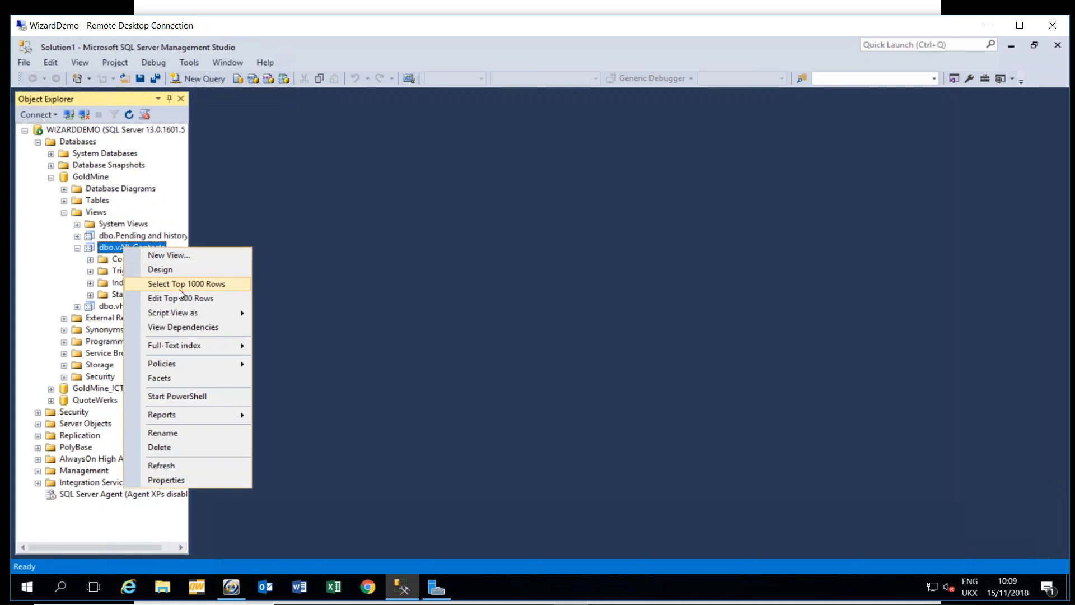
Step: Run Select Top 1000 Rows on vAll_Contacts, returning 22 rows, and scroll to the FROM clause
left_click(187, 283)
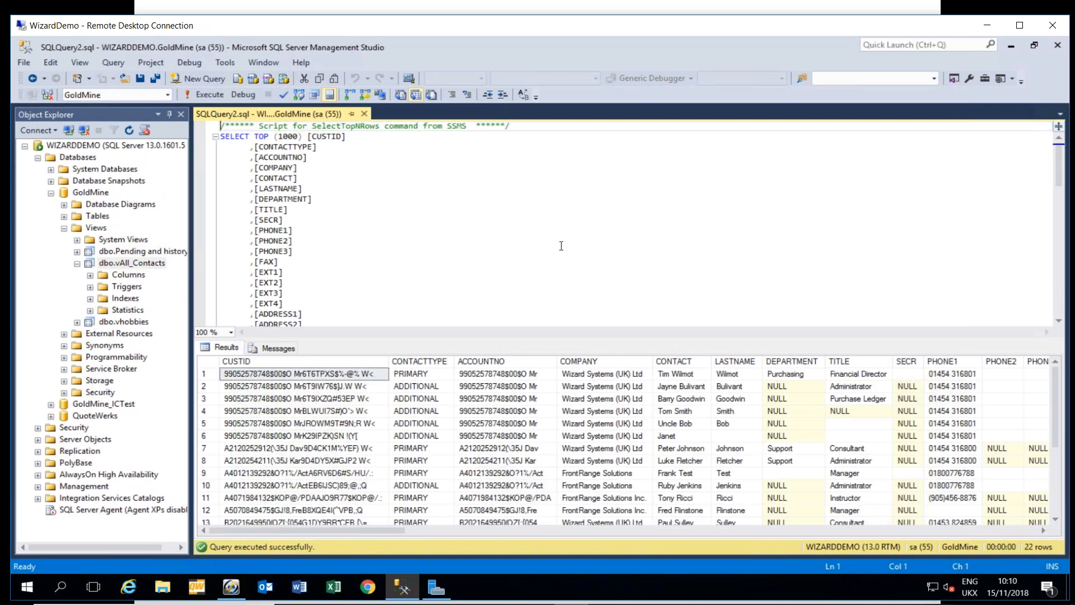
mouse_move(365, 151)
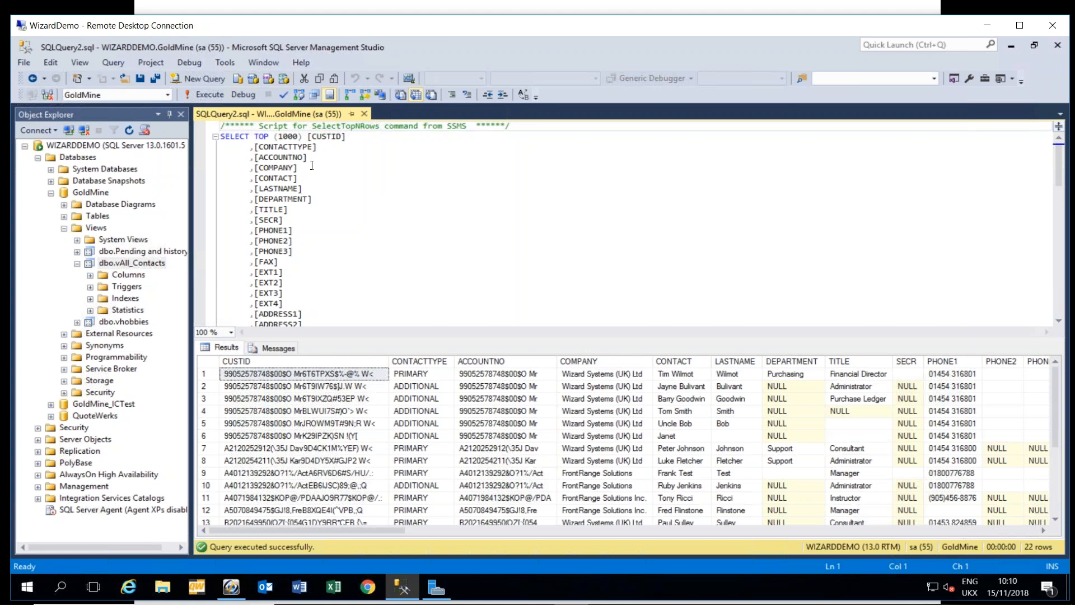
mouse_move(305, 211)
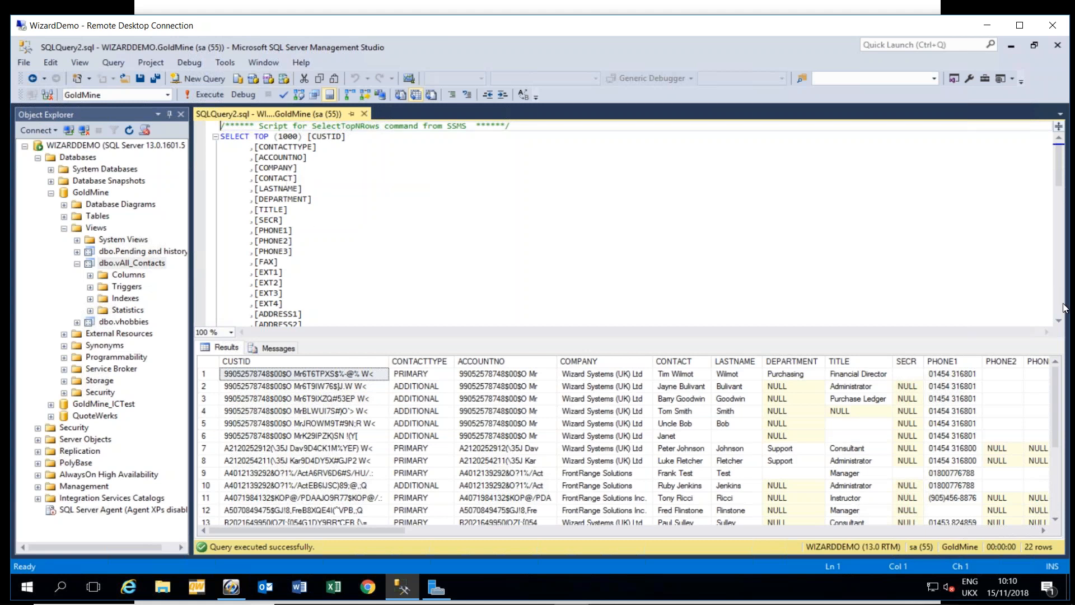
scroll("down", 3)
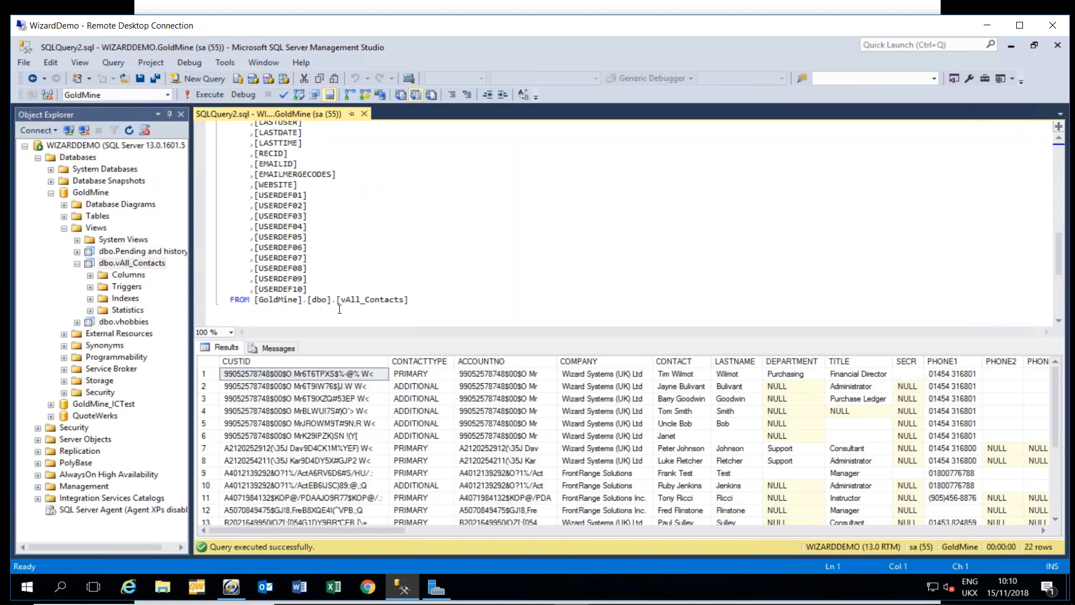
mouse_move(344, 340)
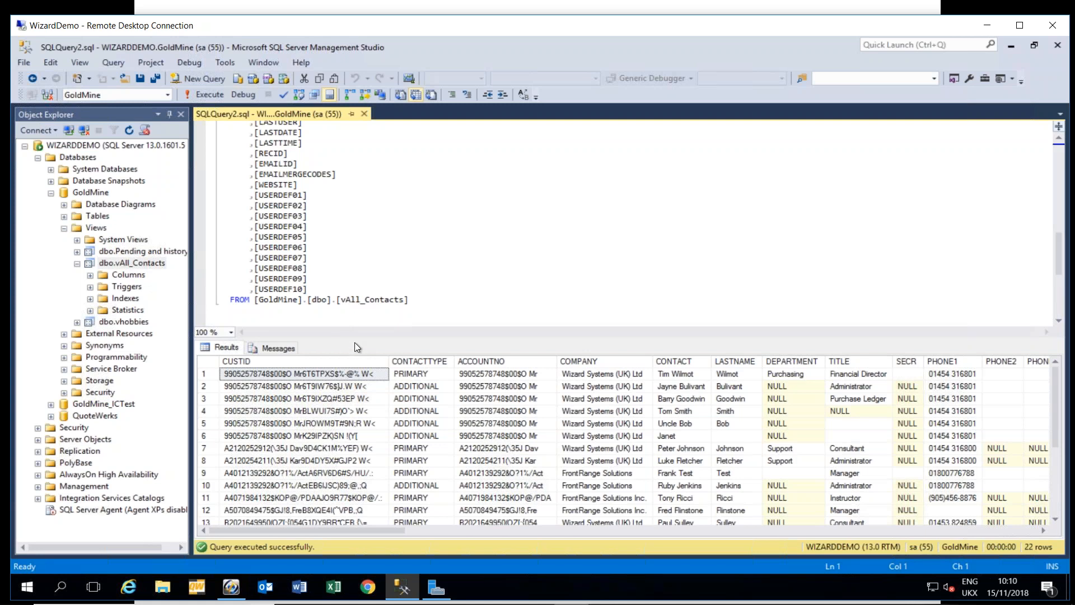
mouse_move(359, 376)
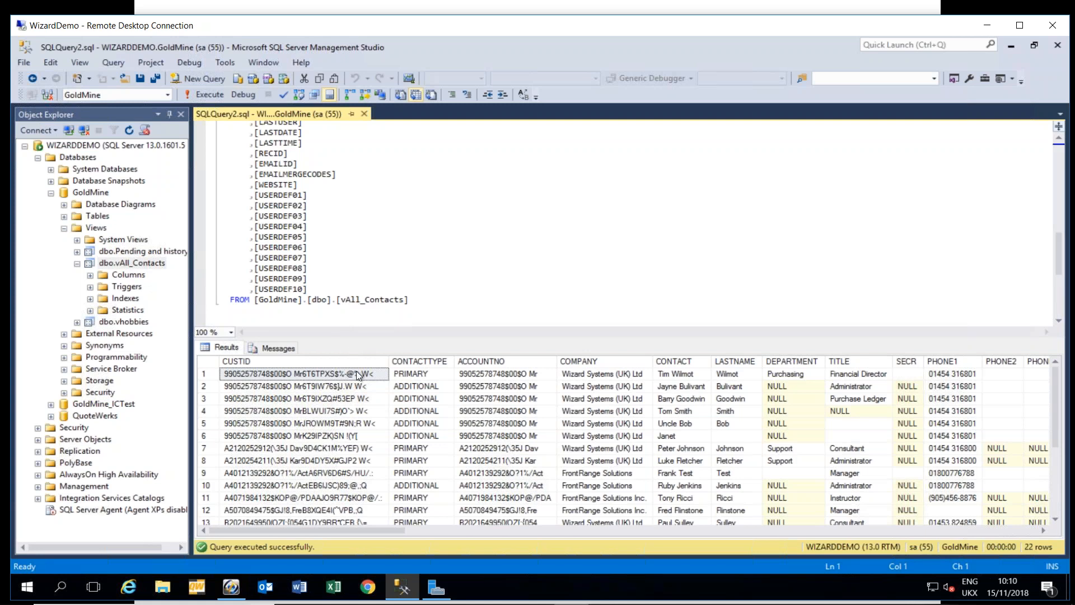
mouse_move(379, 384)
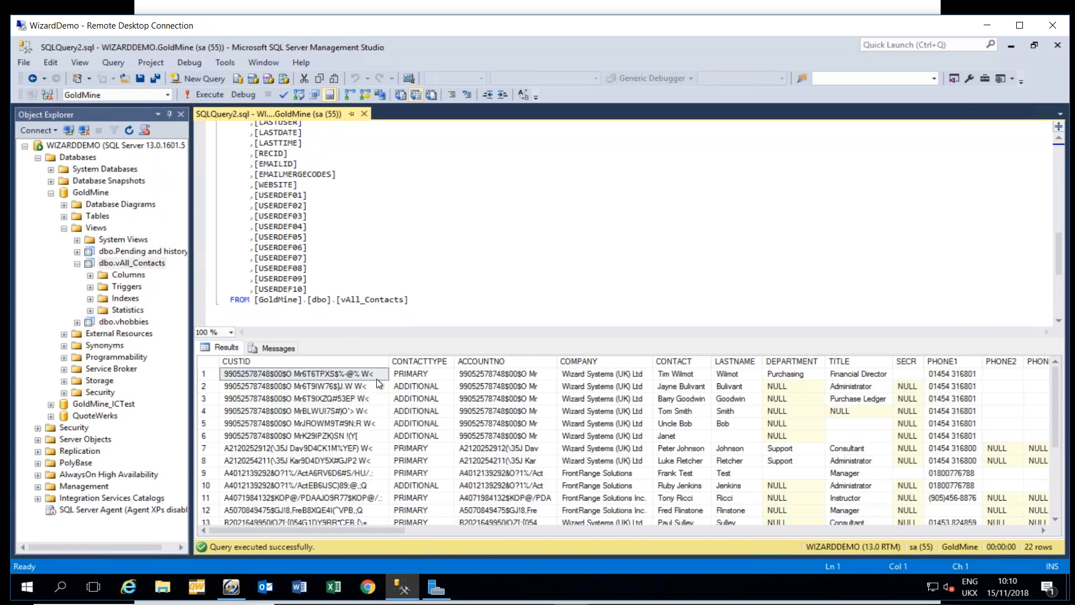
mouse_move(531, 376)
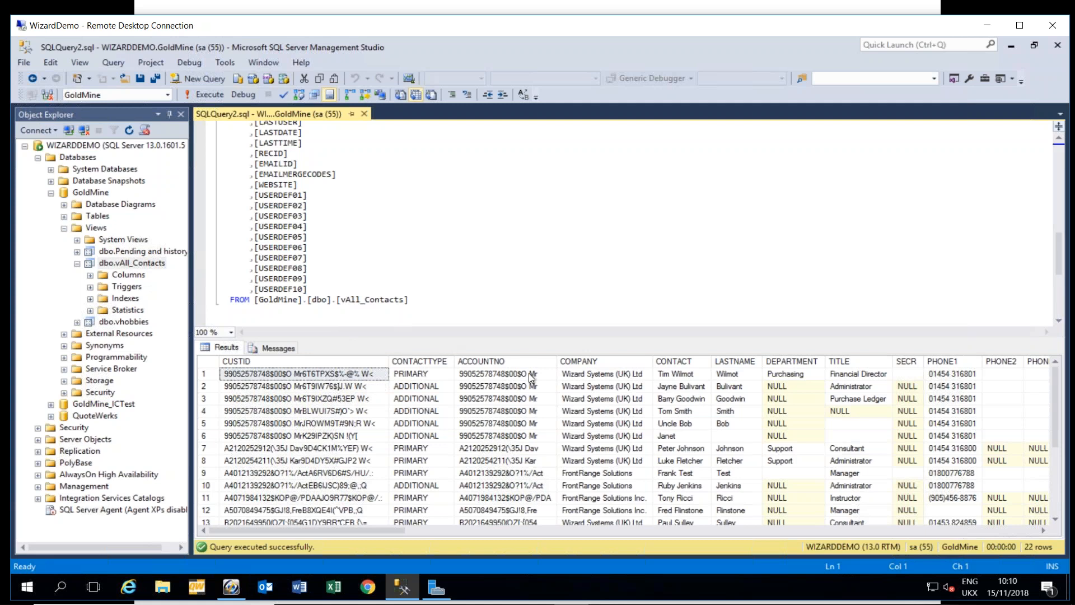
mouse_move(506, 376)
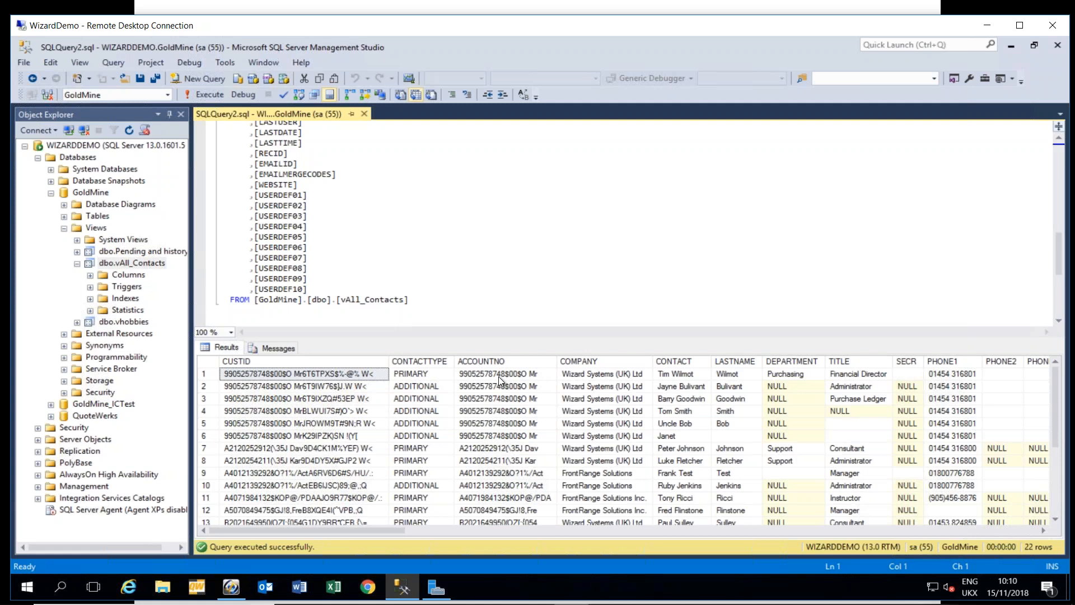
mouse_move(609, 389)
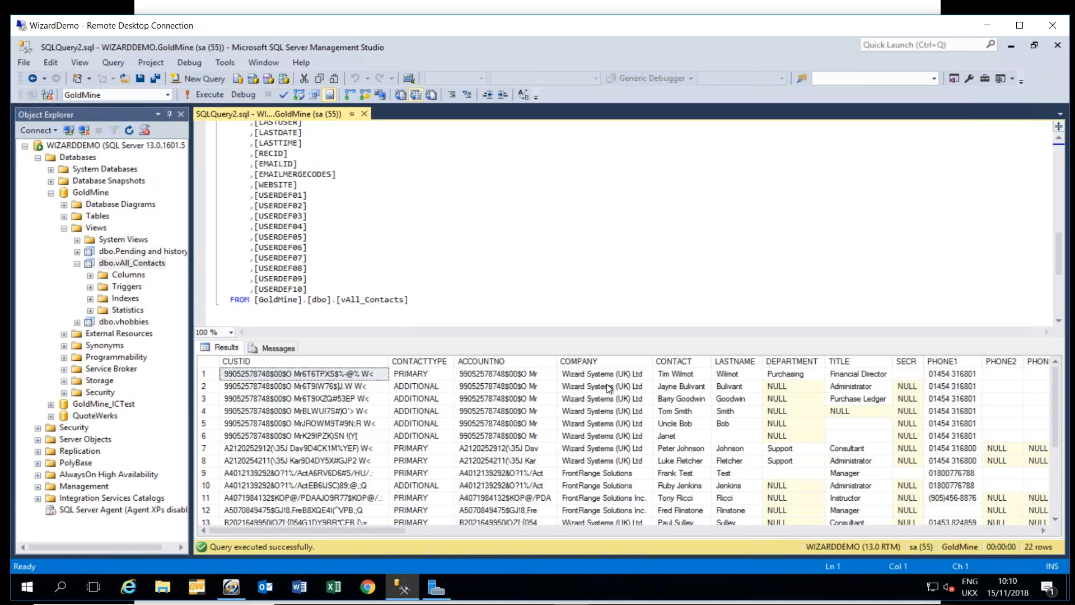
mouse_move(848, 401)
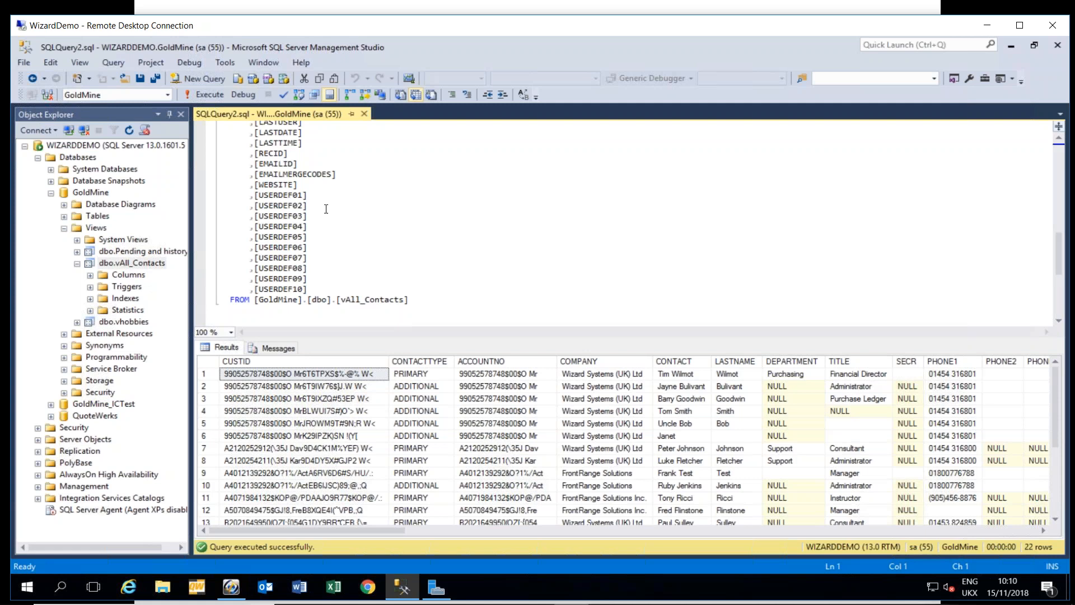
mouse_move(329, 236)
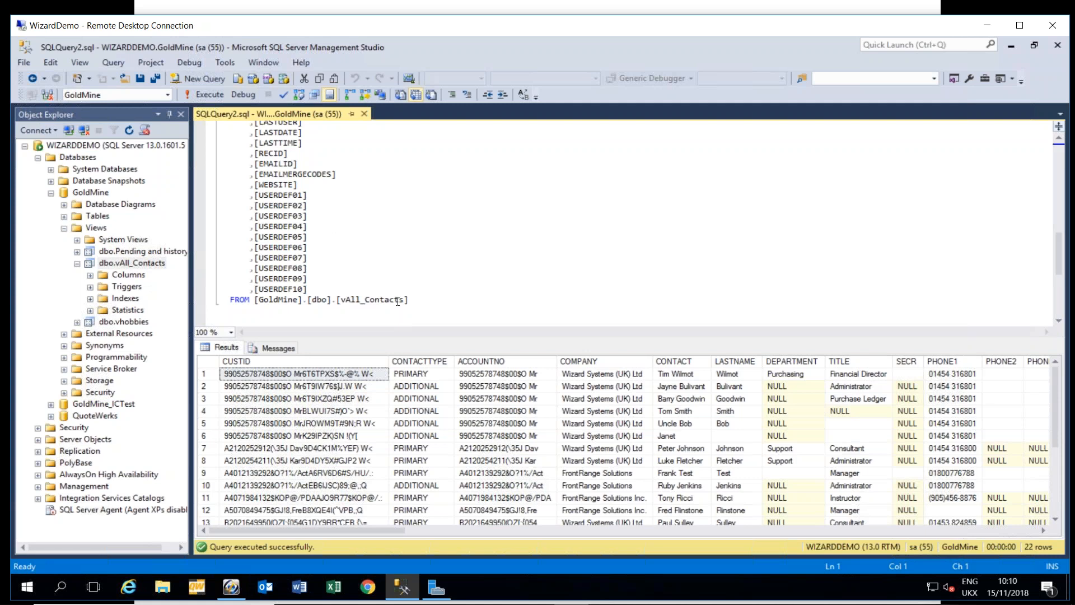
right_click(583, 410)
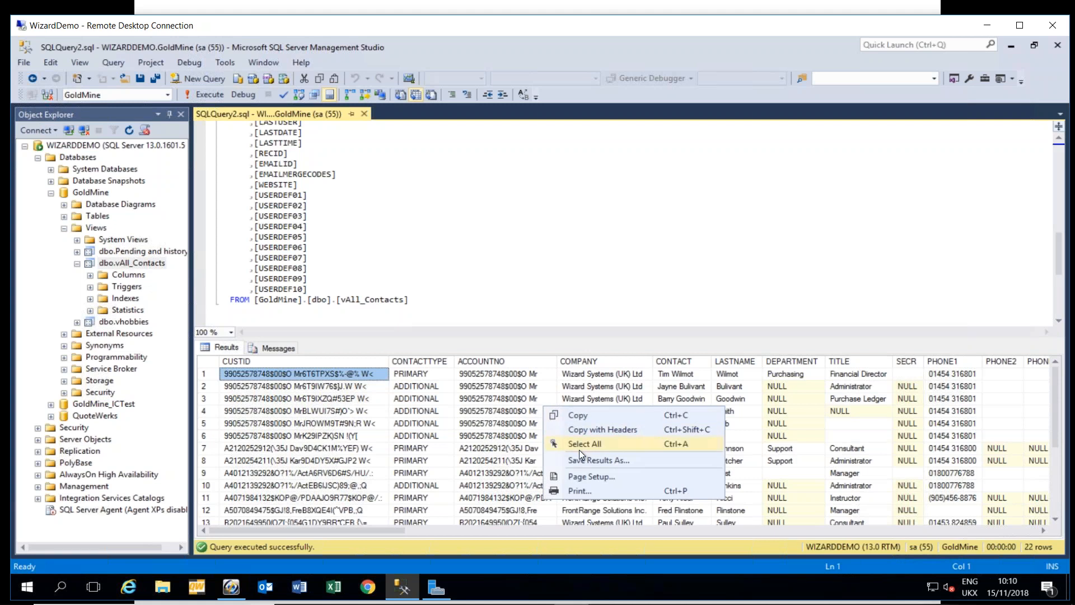
left_click(600, 460)
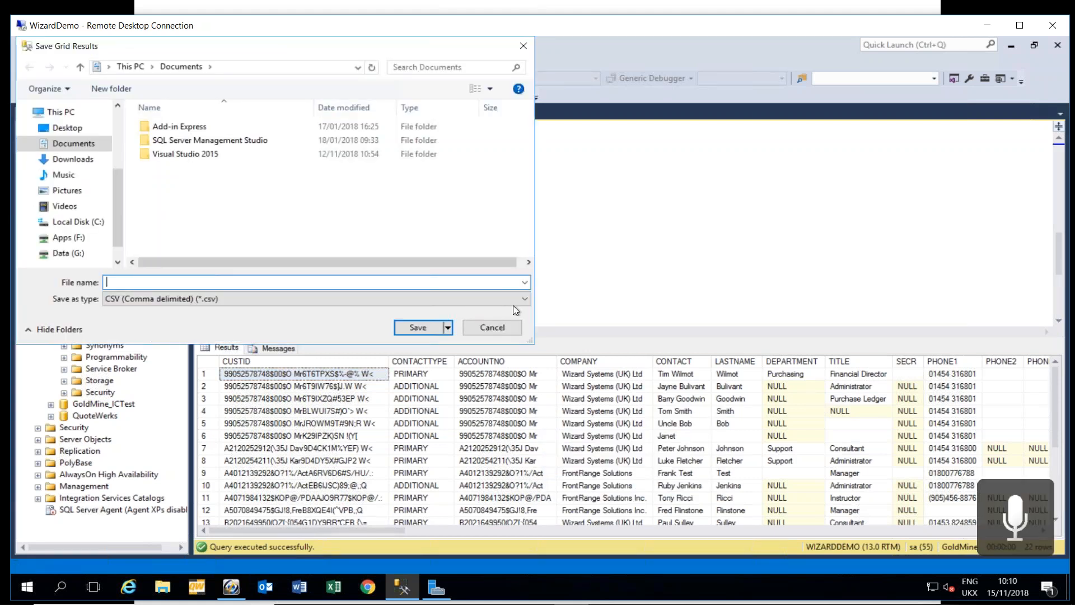
left_click(520, 298)
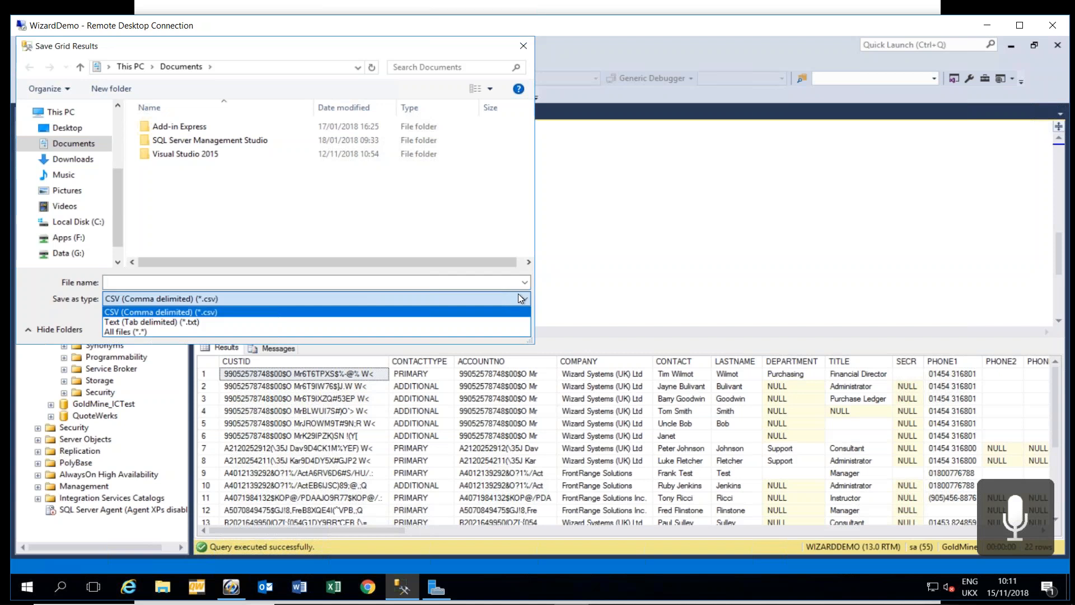
left_click(159, 298)
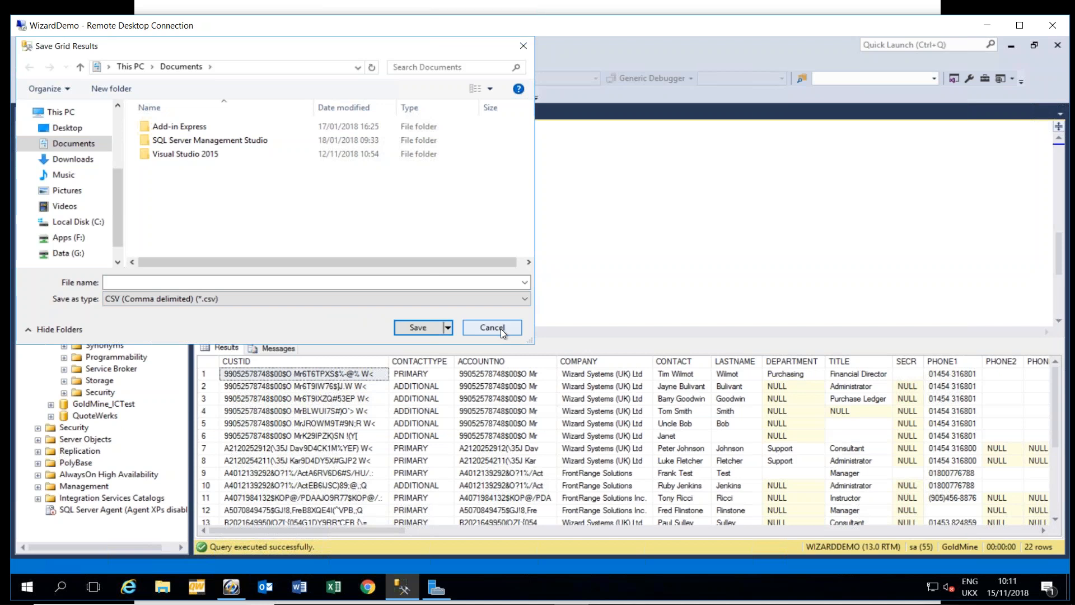
left_click(490, 327)
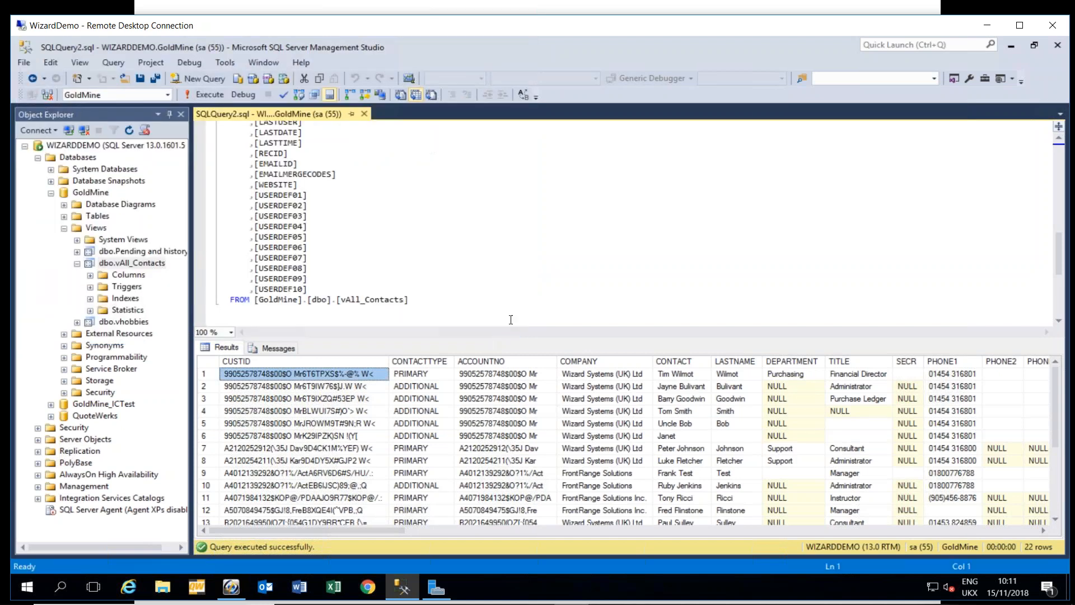
mouse_move(531, 300)
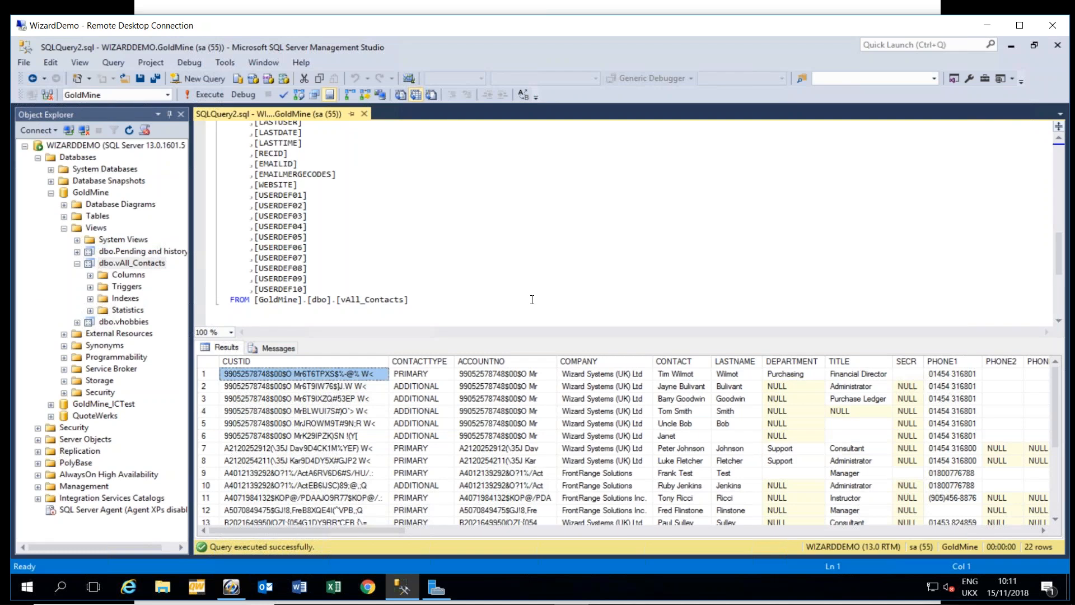
mouse_move(387, 283)
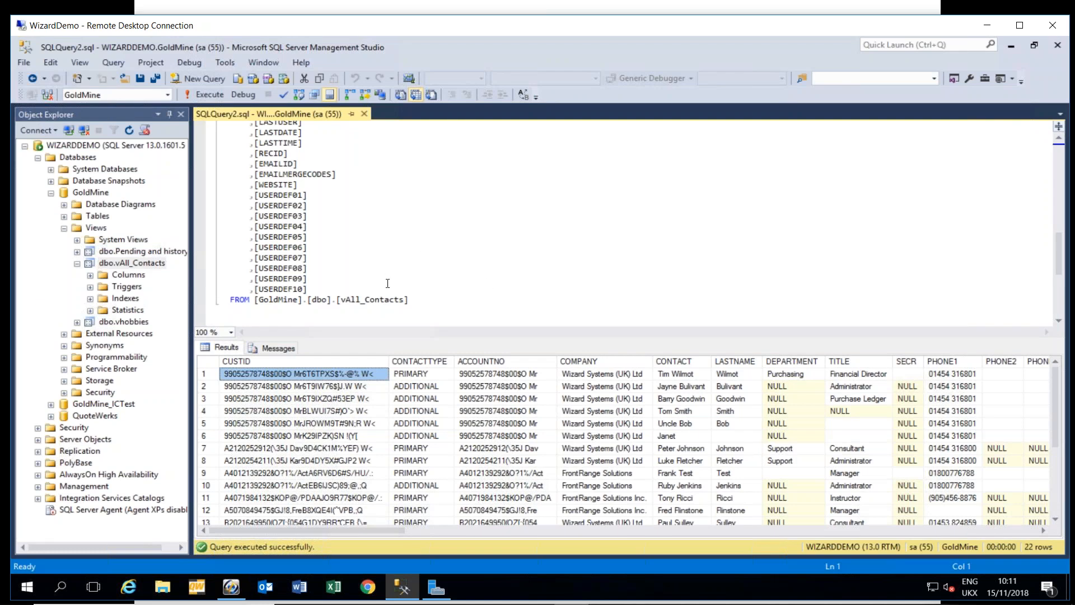
mouse_move(436, 282)
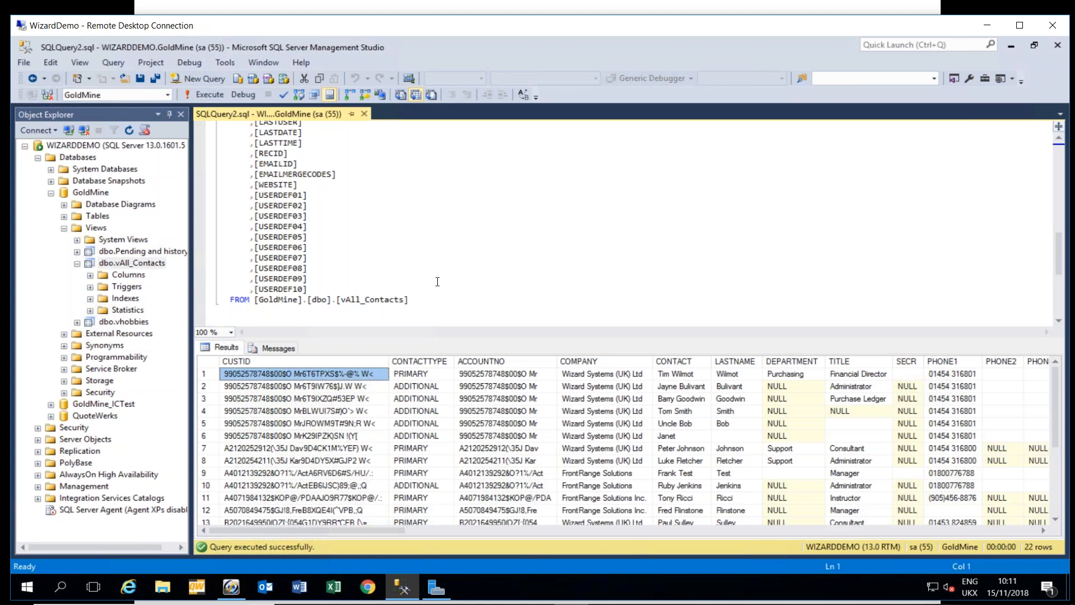
mouse_move(1033, 339)
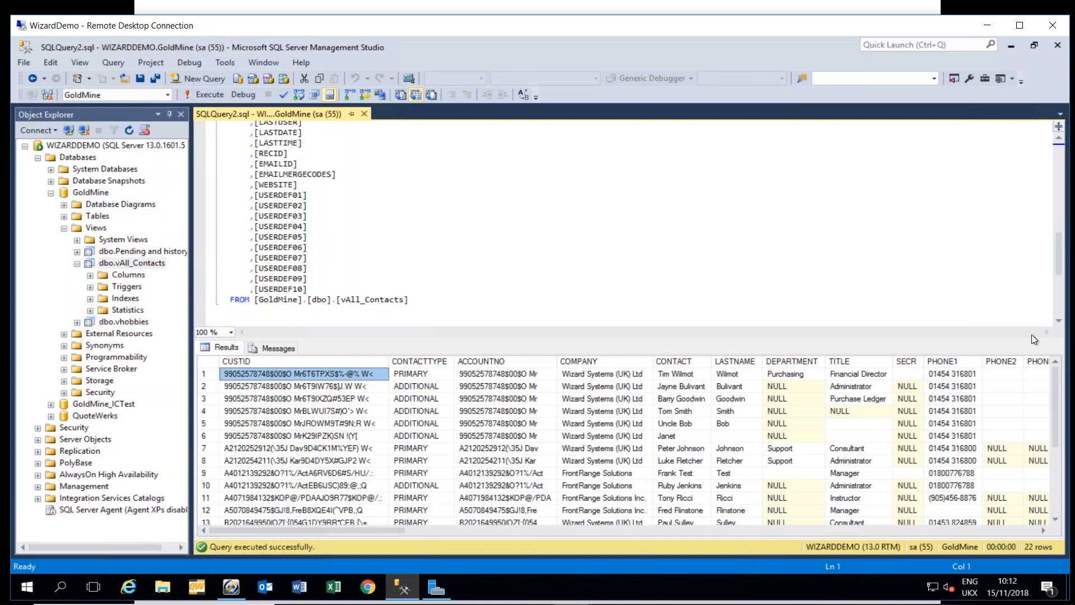